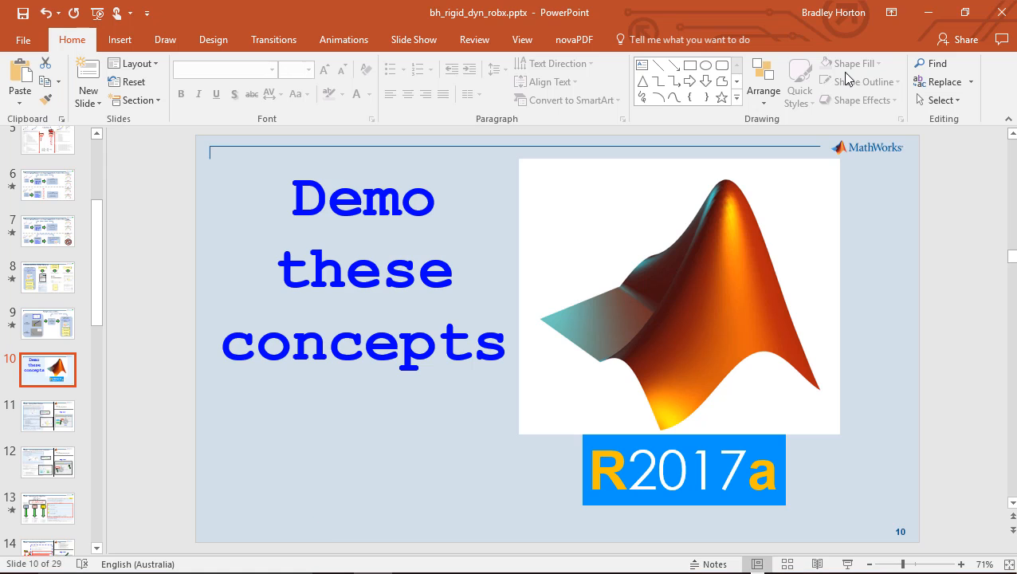
Step: Leave the slideshow for MATLAB showing the bh_smd_model_derivation.mlx live script
left_click(484, 557)
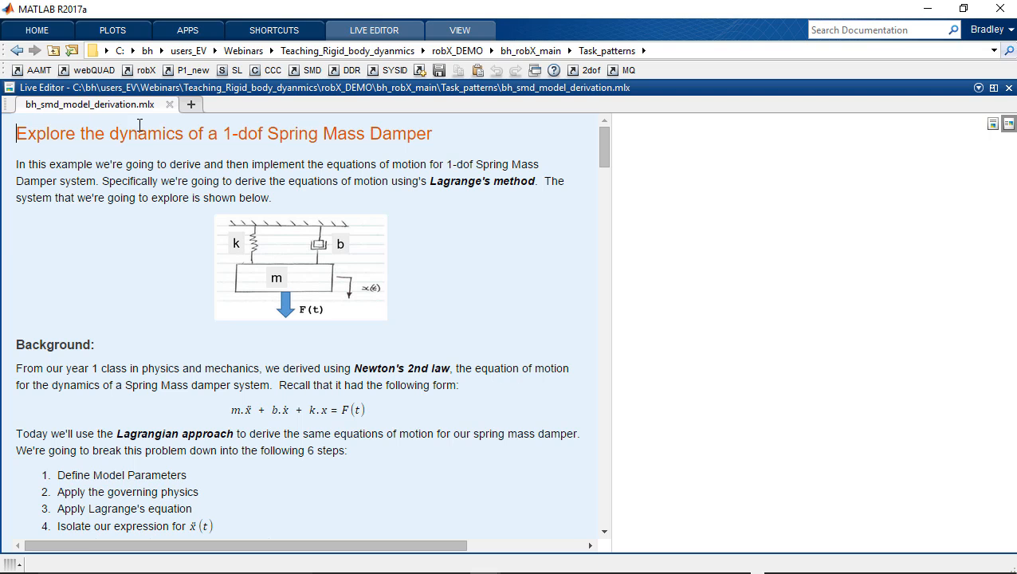
Step: Show the New file choices: Script, Live Script, Function, Class and App
left_click(37, 30)
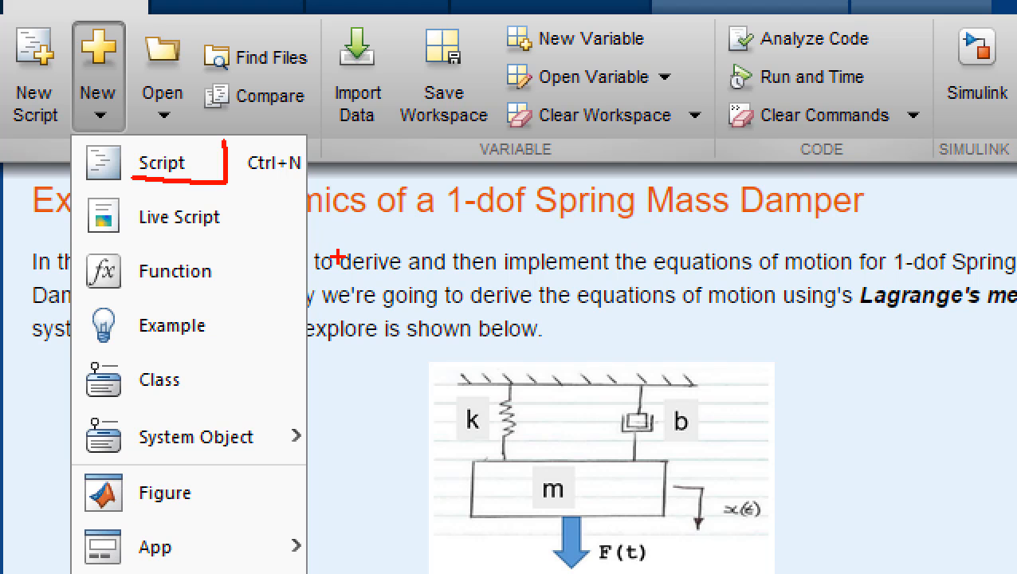
mouse_move(289, 268)
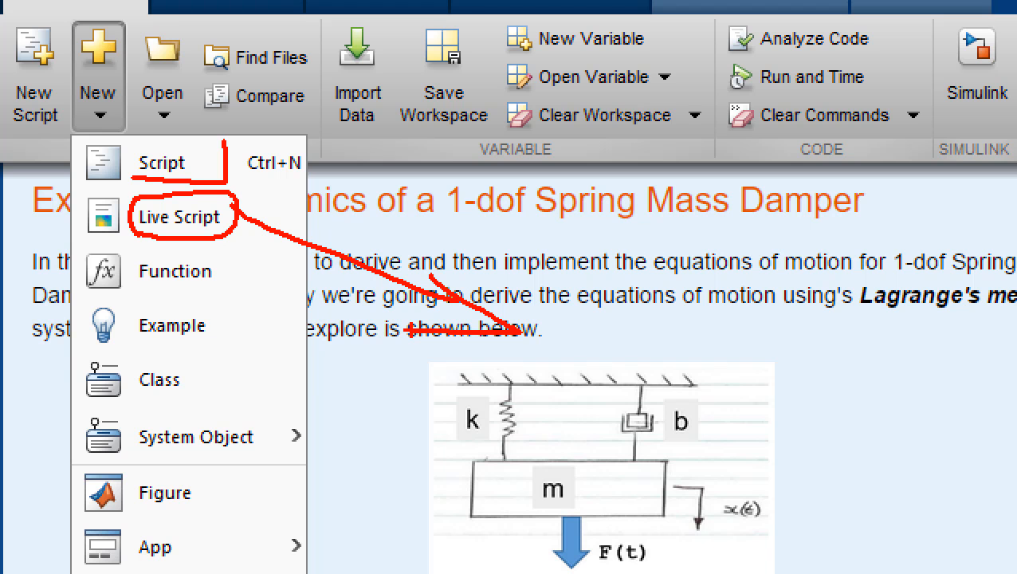
Step: Dismiss the New menu, select then deselect the diagram, and scroll to the Background list
left_click(179, 217)
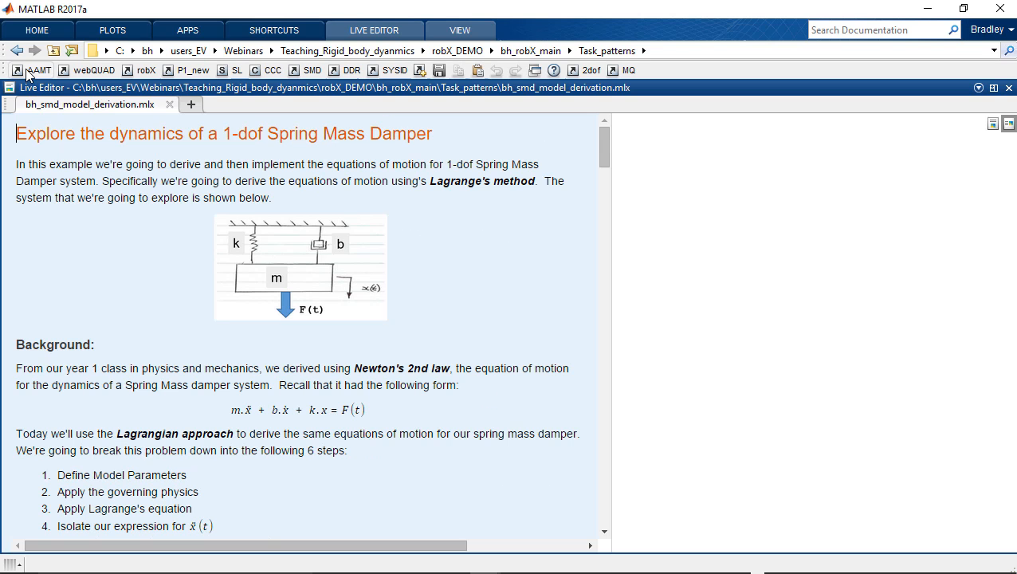
mouse_move(493, 260)
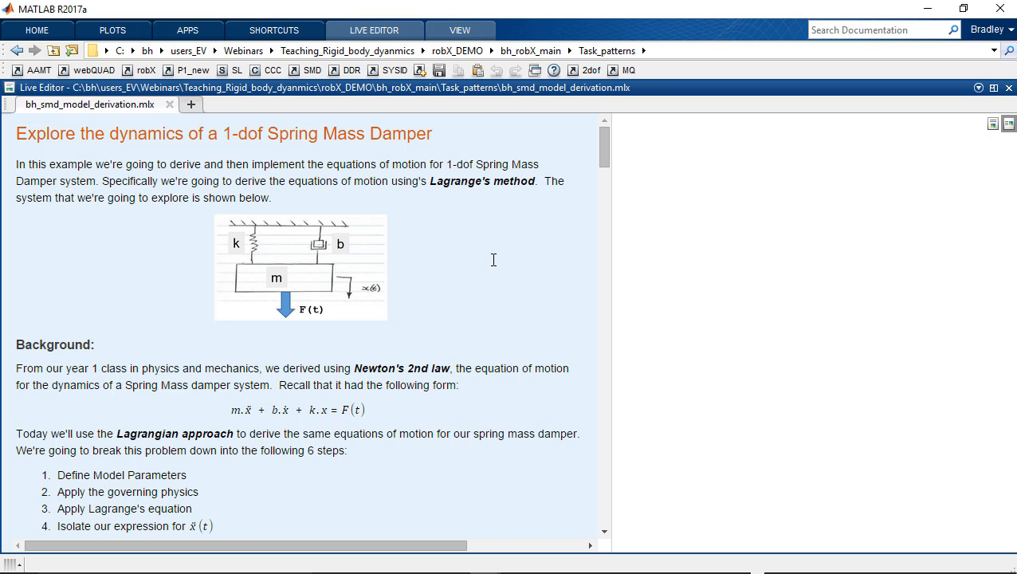
mouse_move(423, 267)
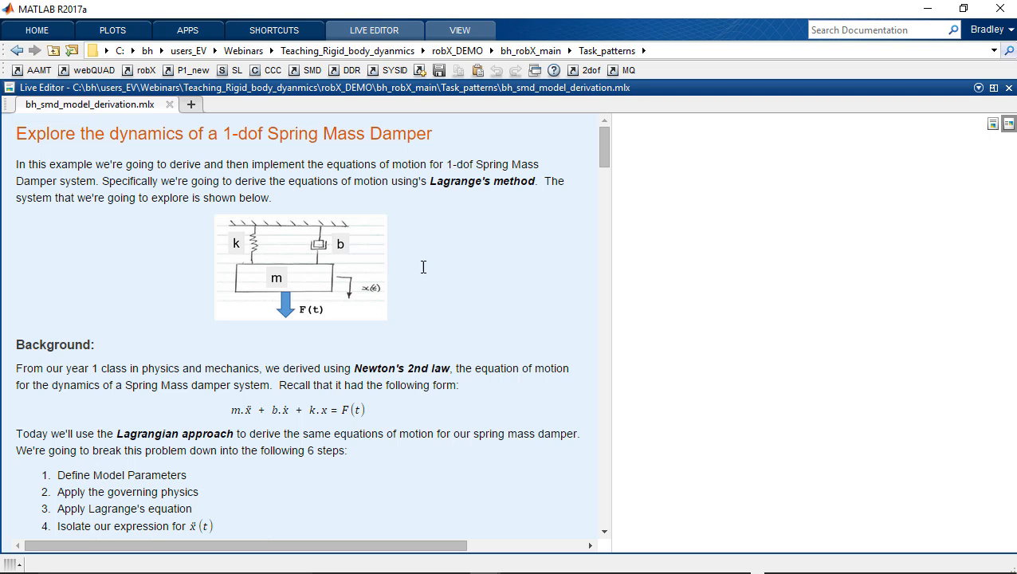
mouse_move(396, 272)
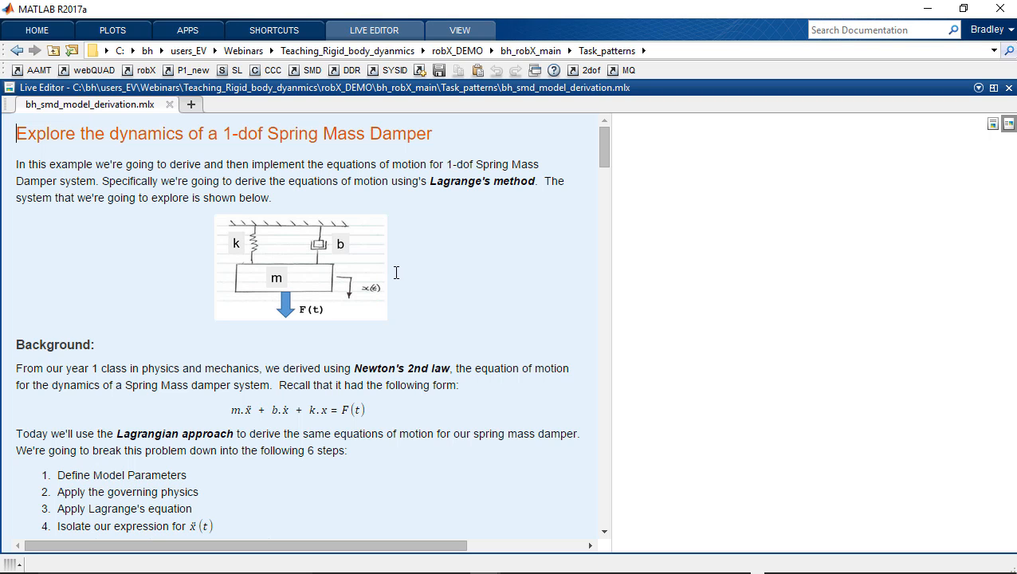
left_click(300, 267)
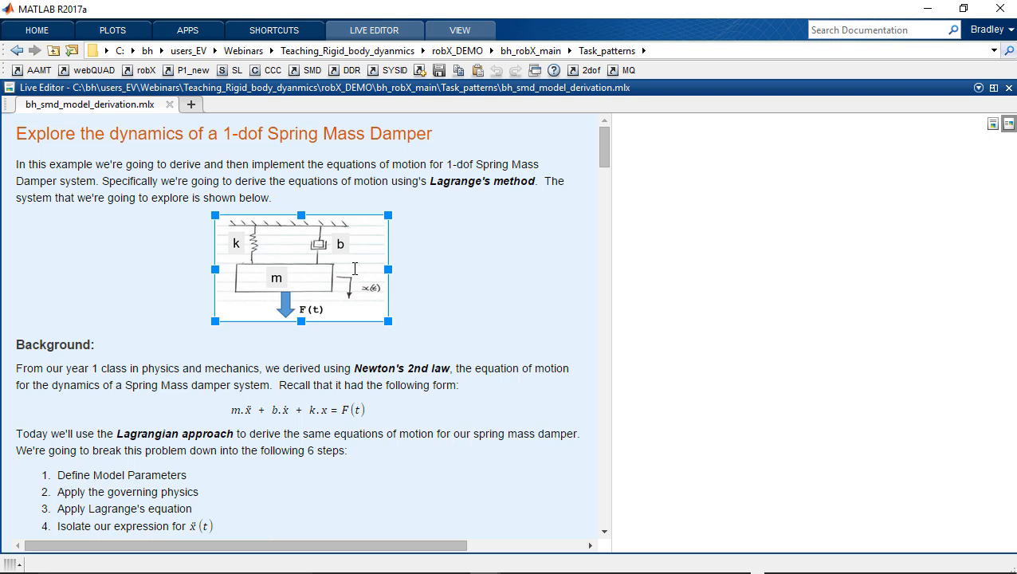
mouse_move(356, 274)
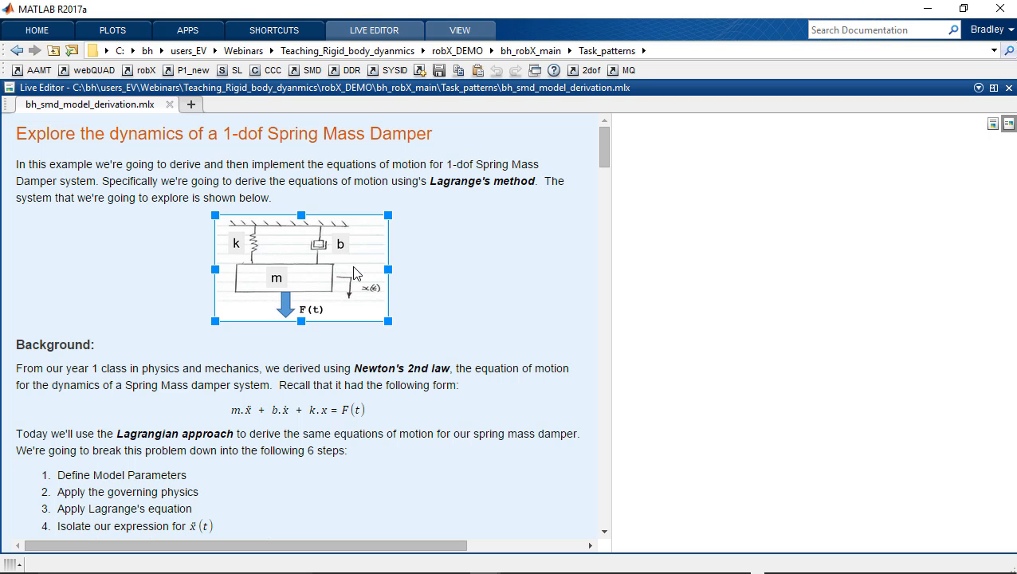
left_click(454, 279)
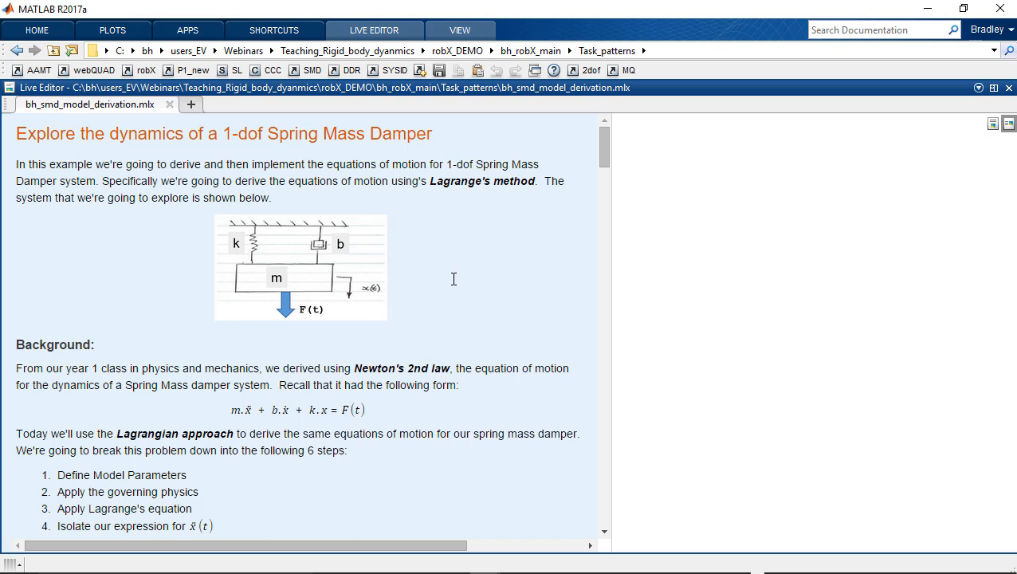
scroll("down", 3)
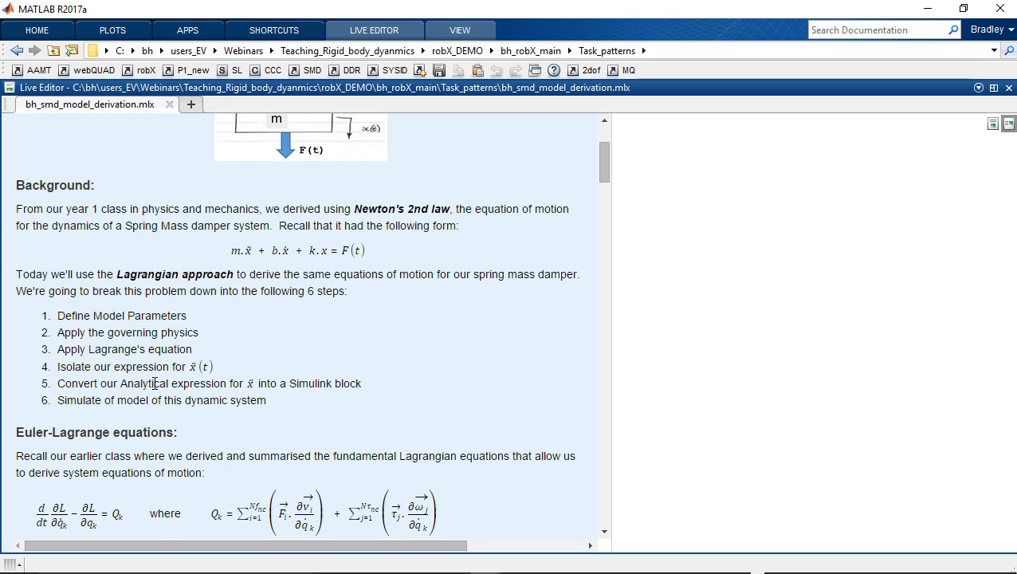
Step: Scroll down to STEP_2 and its Lagrangian L(t) as kinetic minus potential energy
scroll("down", 3)
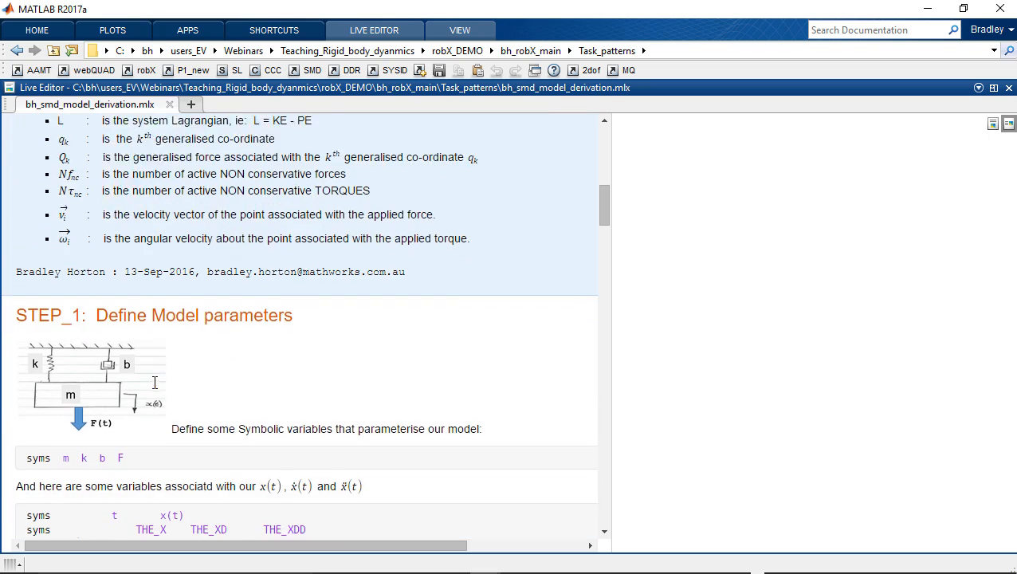
scroll("down", 3)
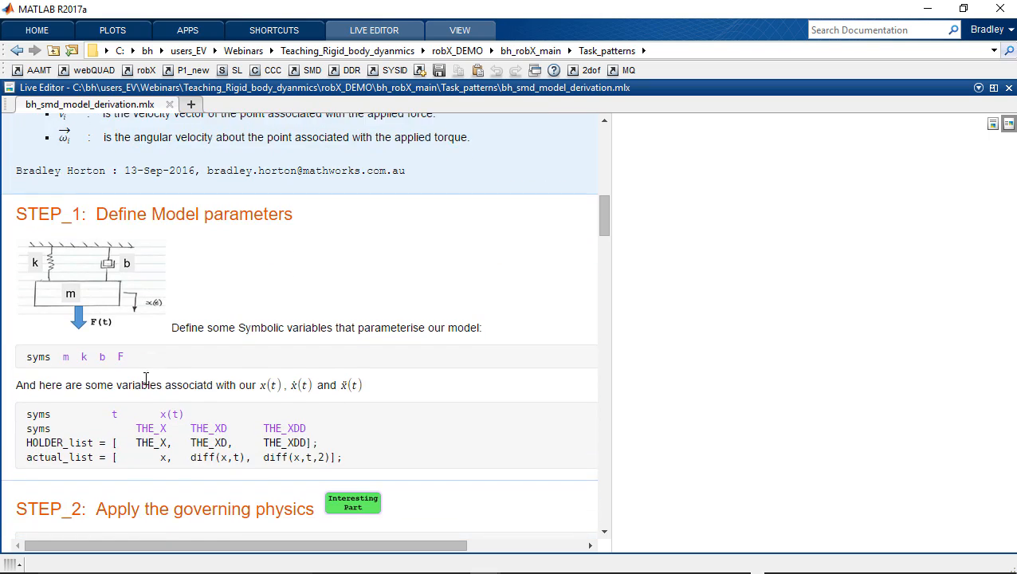
scroll("down", 3)
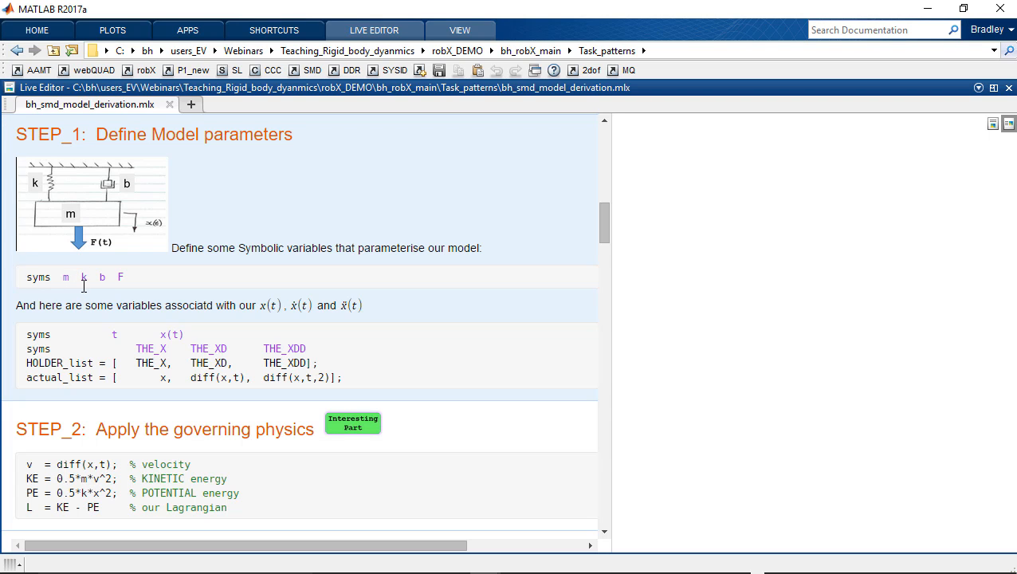
scroll("down", 3)
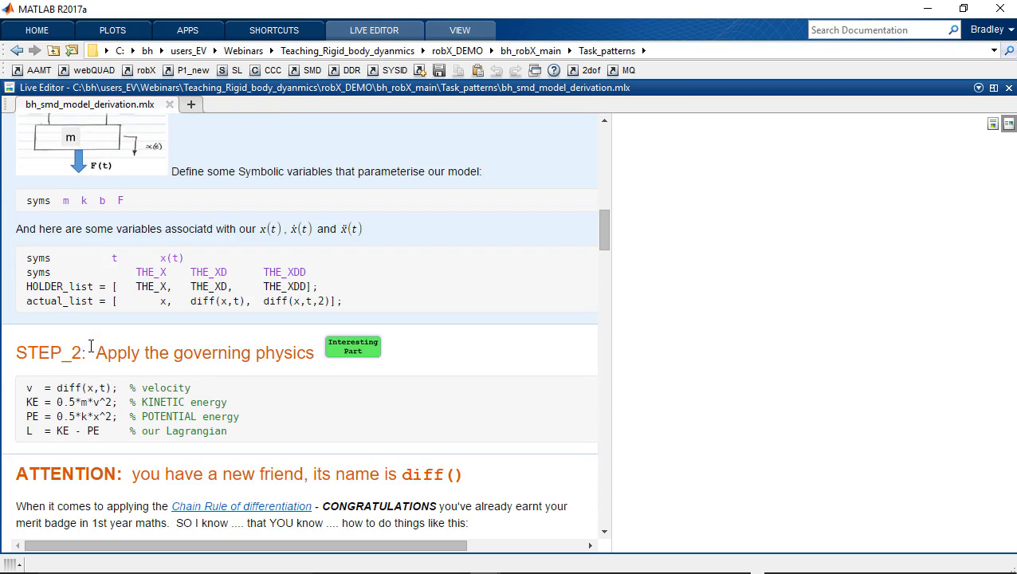
scroll("down", 3)
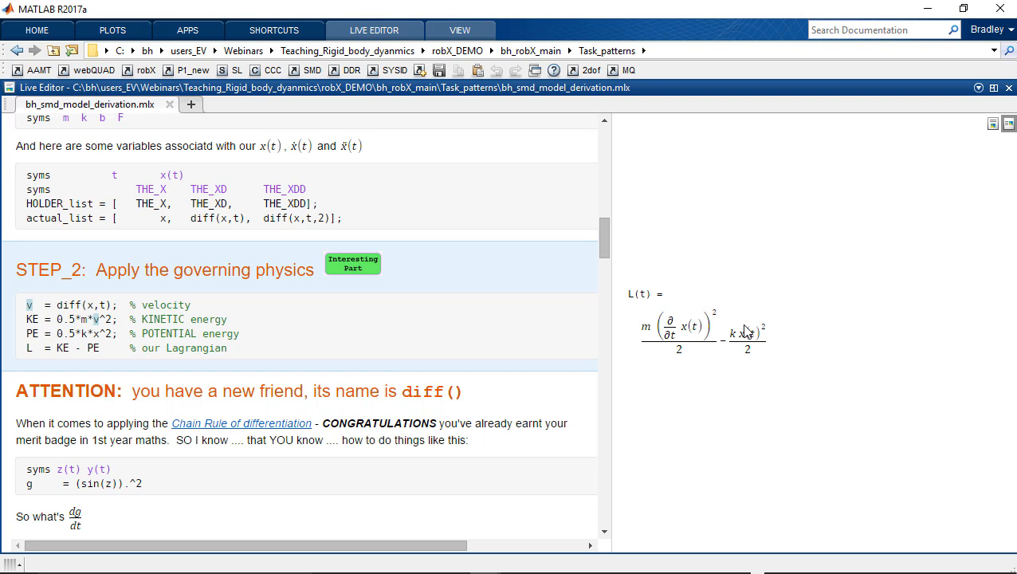
mouse_move(585, 404)
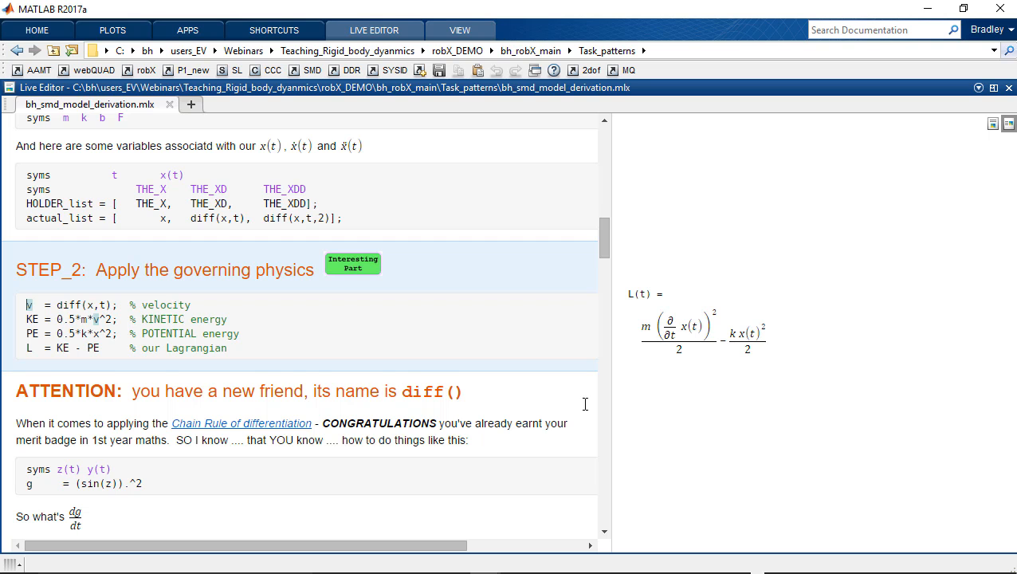
Step: Scroll to the ATTENTION diff() example with g(t) = sin(z(t))² and dg_dt
scroll("down", 3)
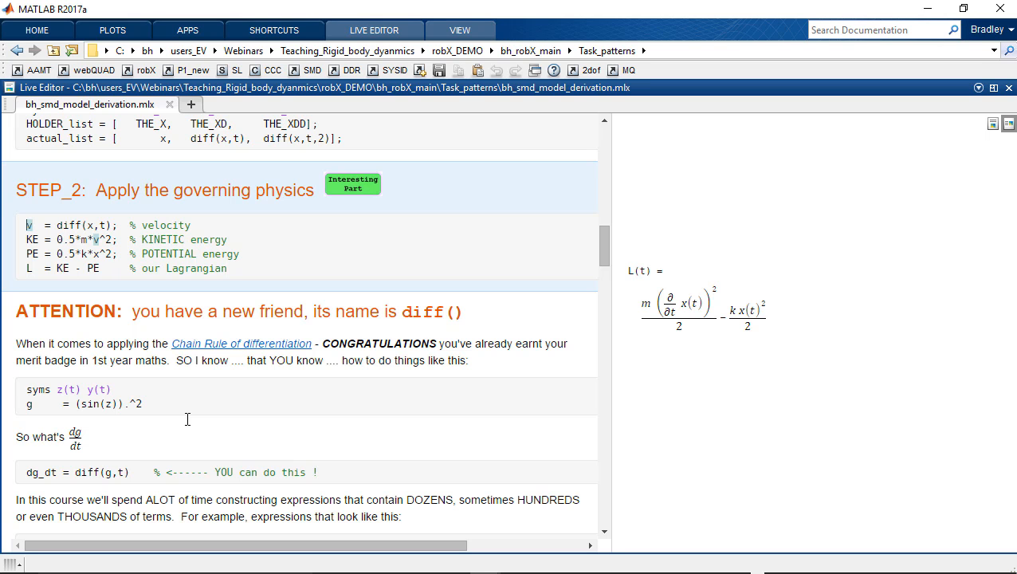
scroll("down", 3)
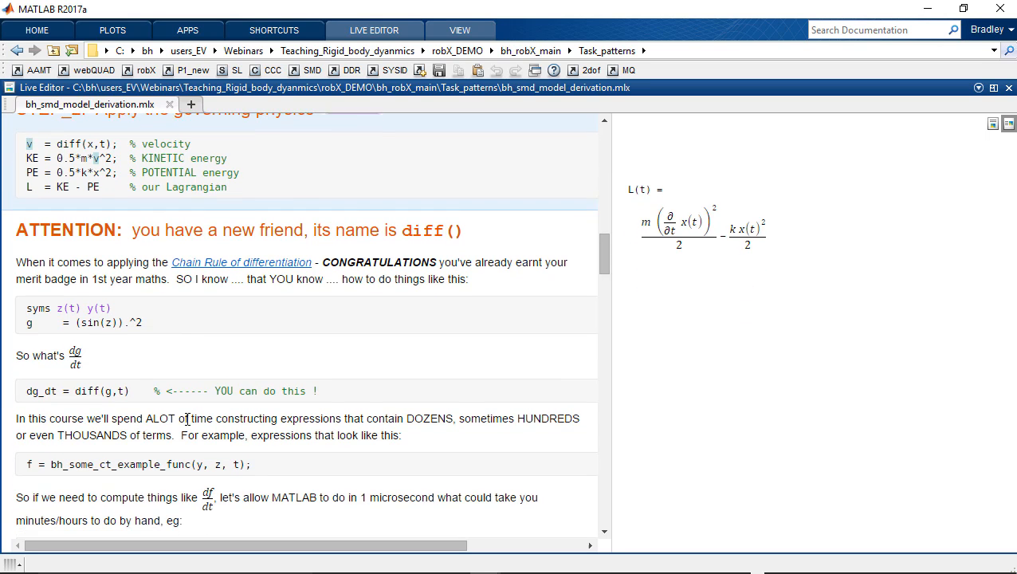
scroll("down", 3)
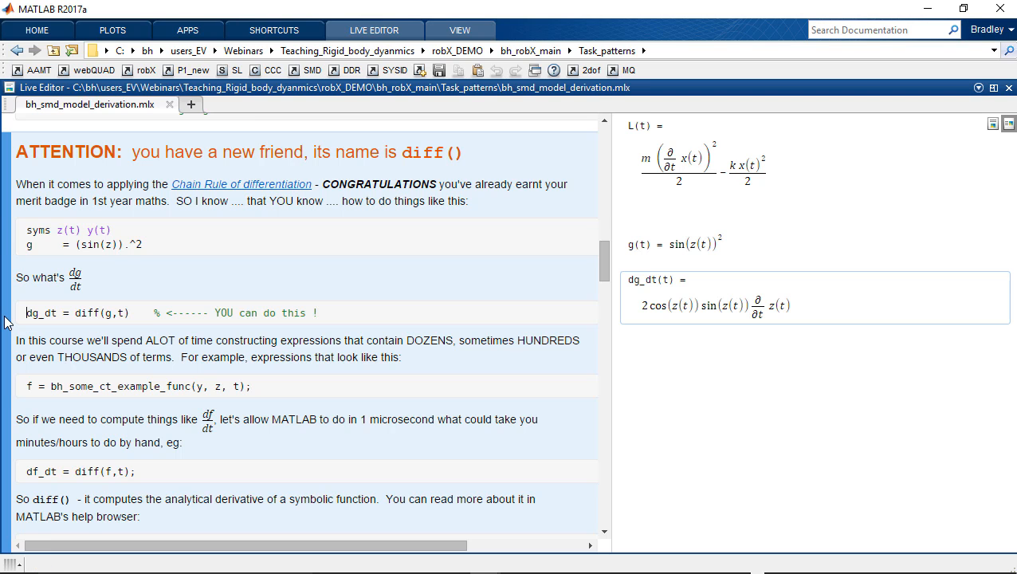
double_click(86, 312)
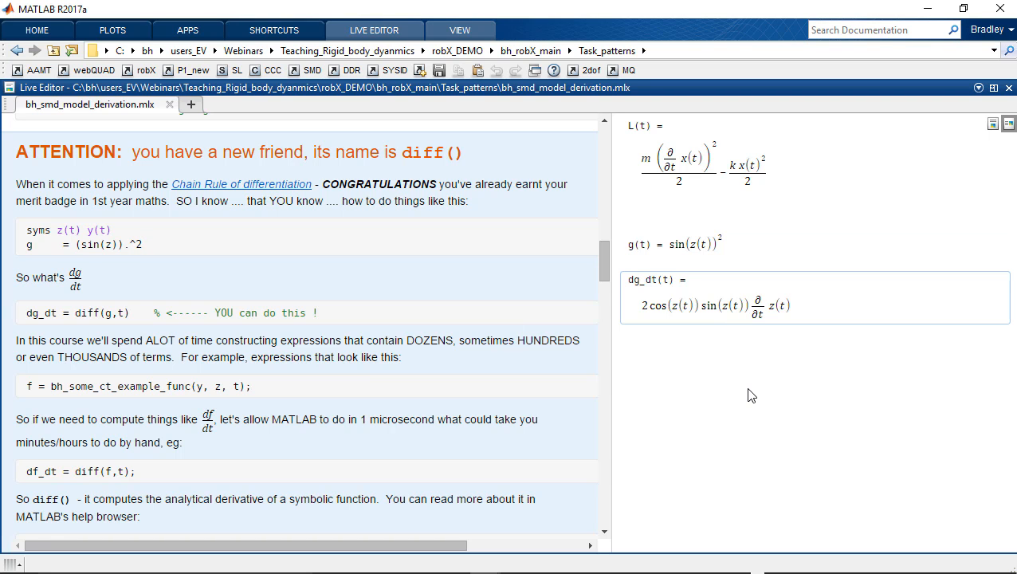
left_click(26, 312)
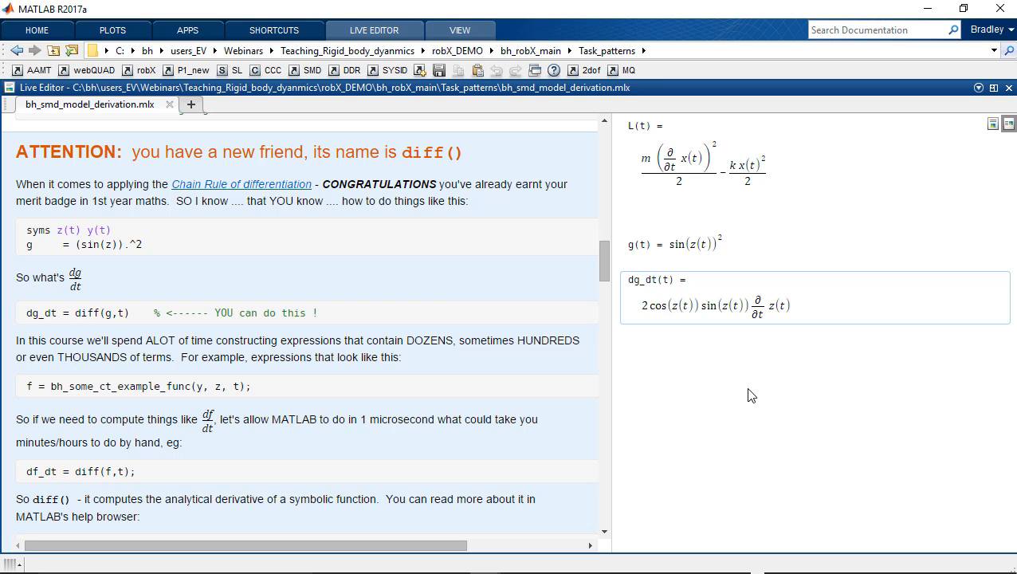
left_click(26, 313)
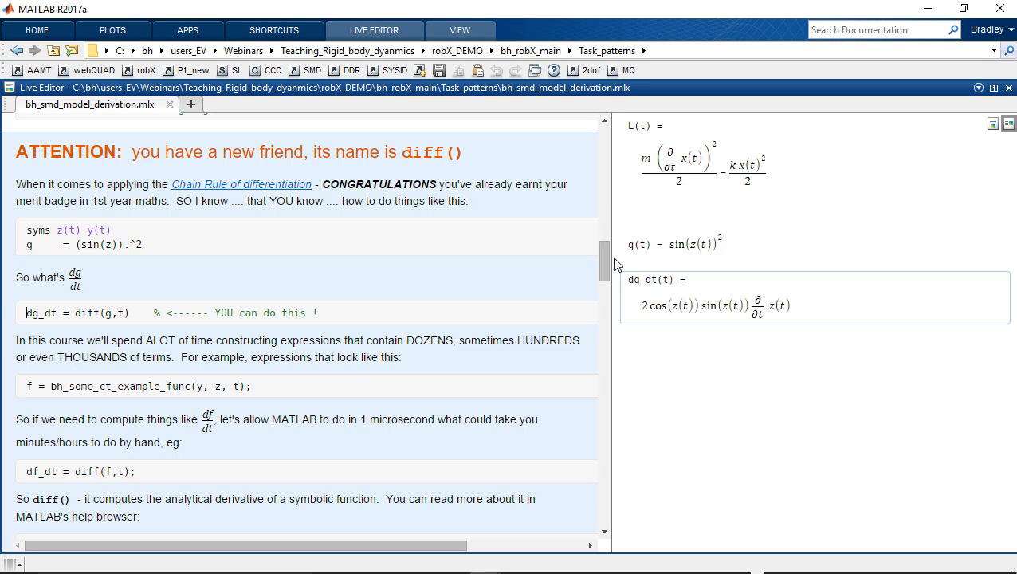
scroll("down", 3)
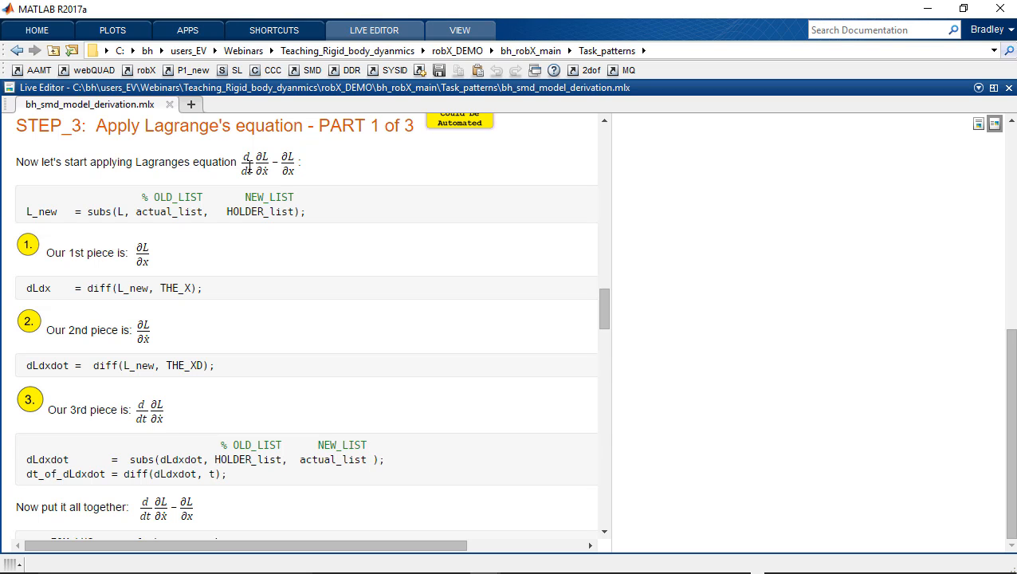
mouse_move(115, 233)
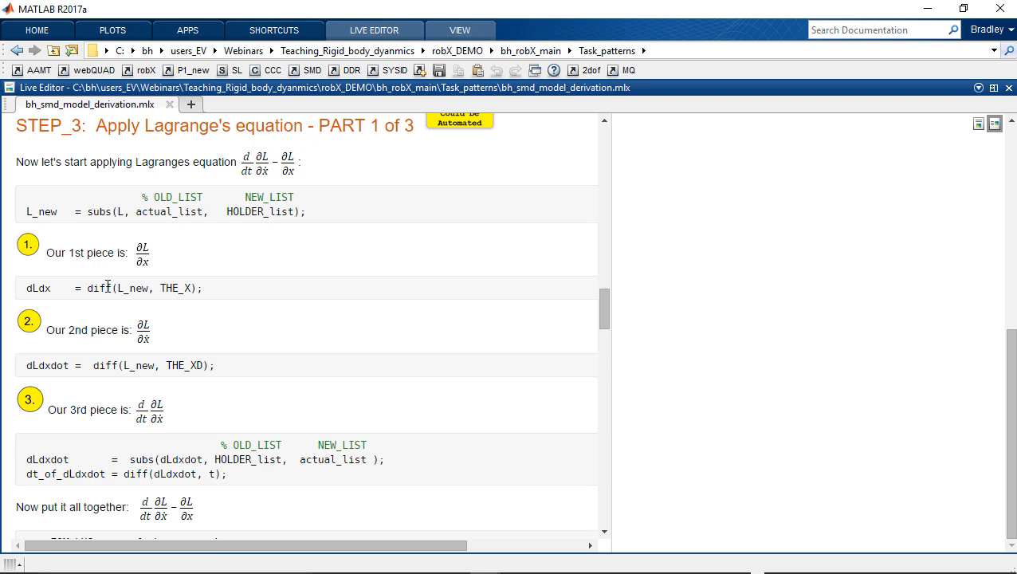
Step: Highlight diff and run STEP_3 part 1, giving our_EOM_LHS(t) = m·x'' + k·x
double_click(98, 288)
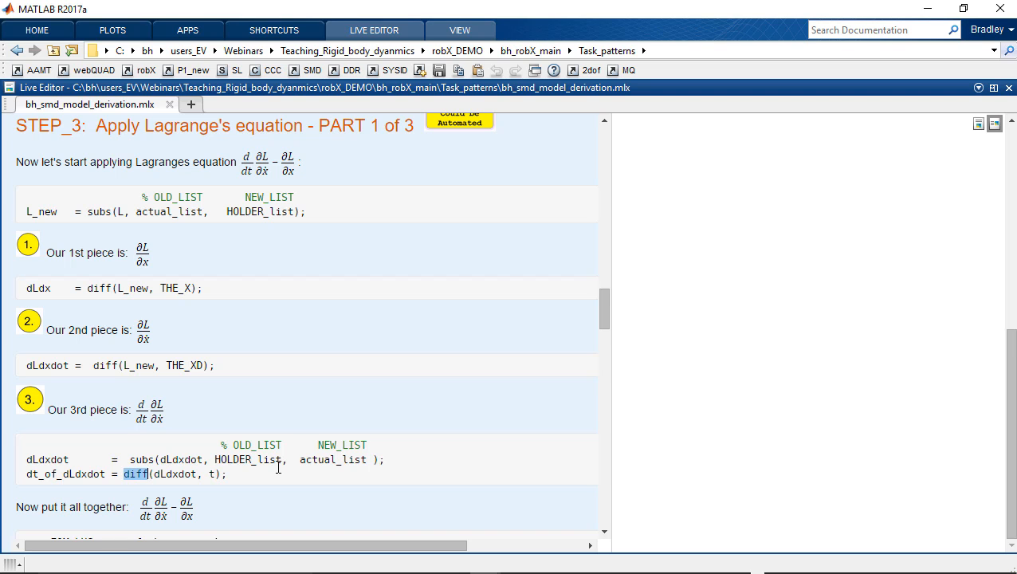
scroll("down", 3)
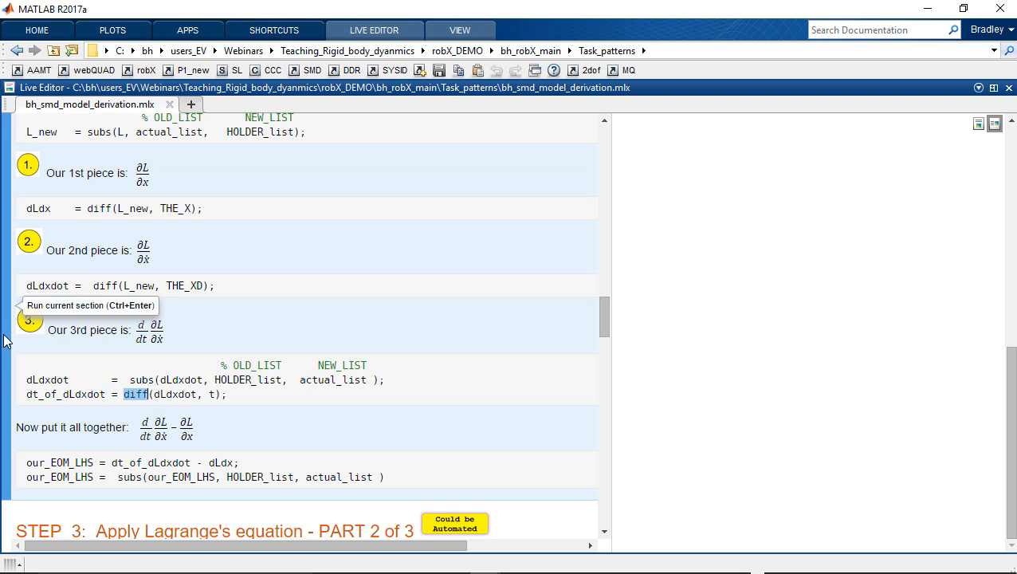
left_click(31, 313)
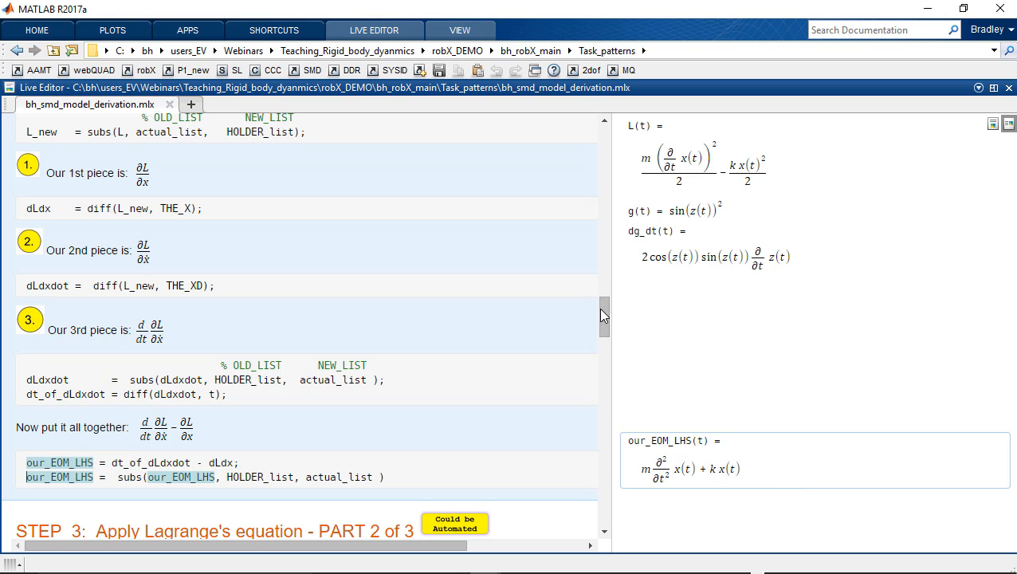
Step: Scroll through STEP_3 Parts 2 and 3 to our_EOM_RHS and the combined our_EOM(t)
scroll("down", 3)
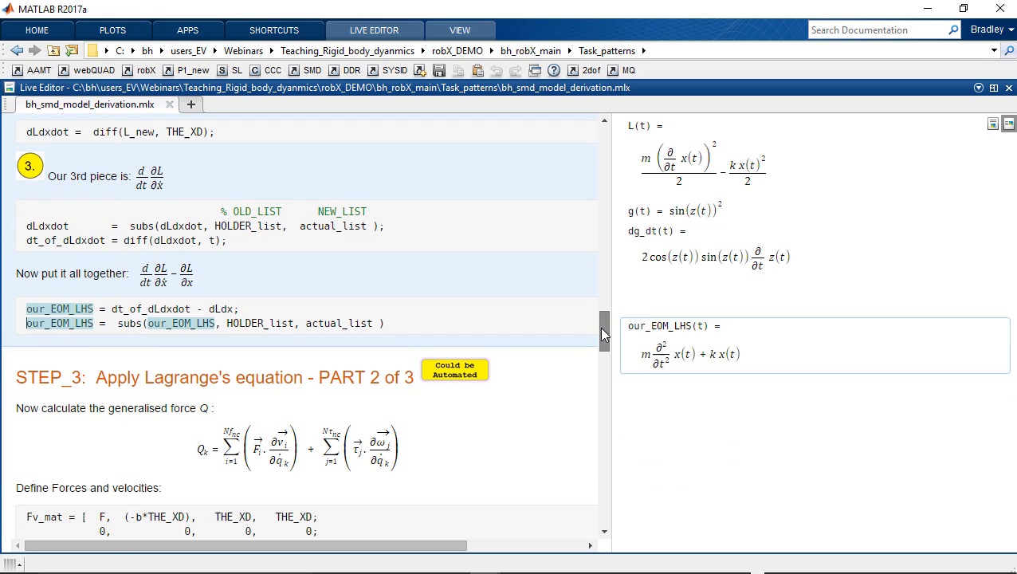
scroll("down", 3)
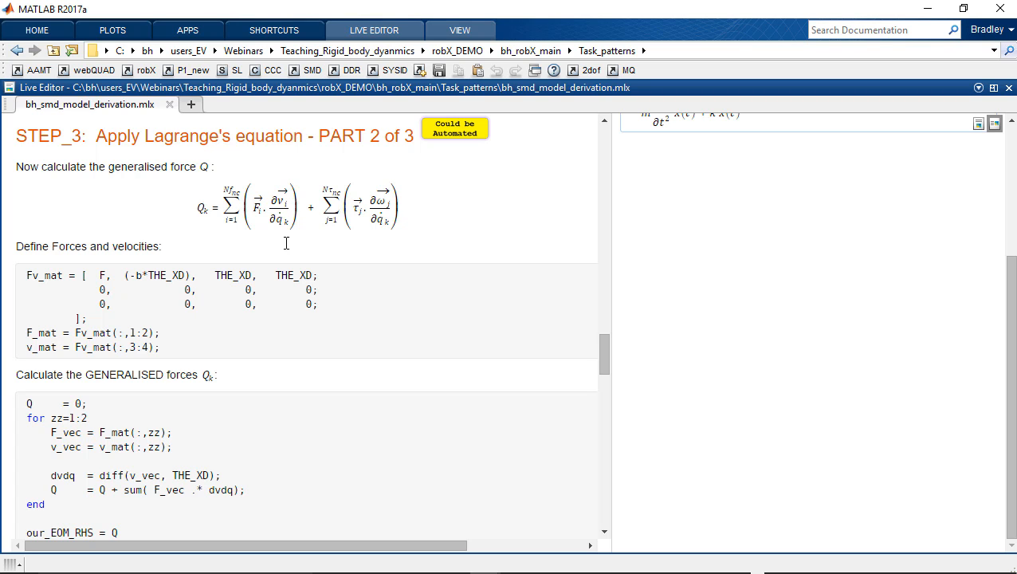
scroll("down", 3)
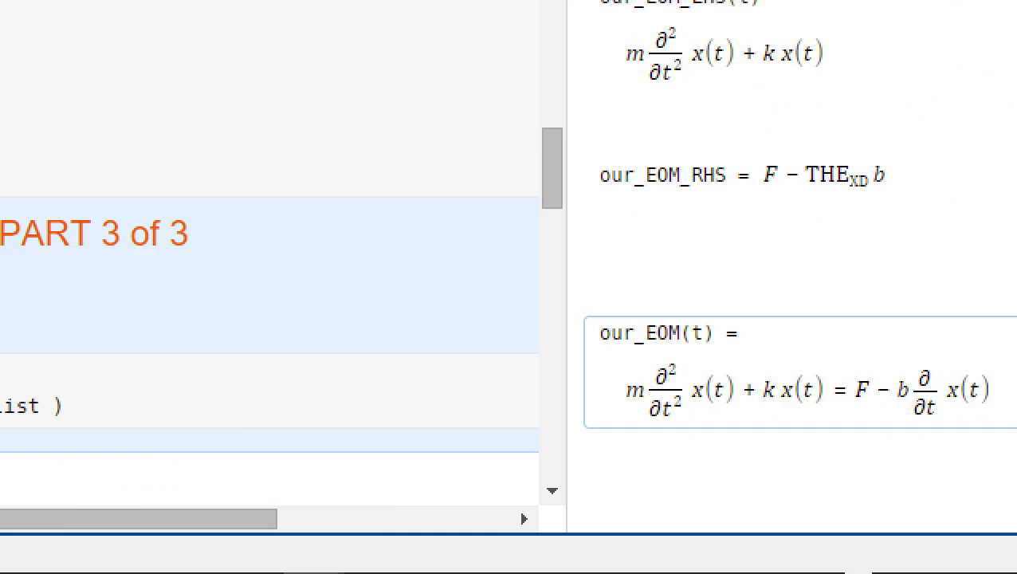
left_click_drag(606, 335, 924, 459)
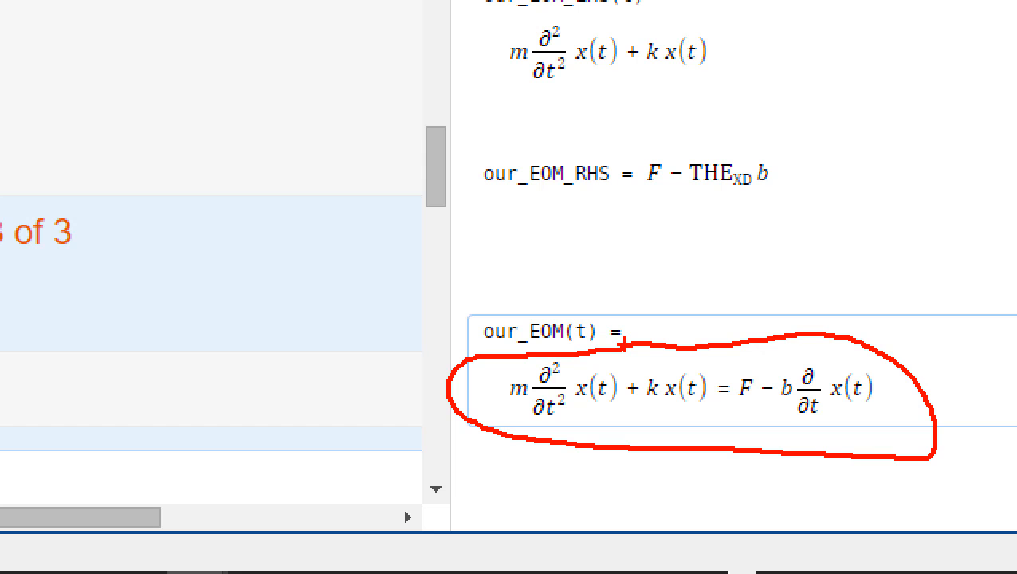
left_click_drag(527, 425, 629, 425)
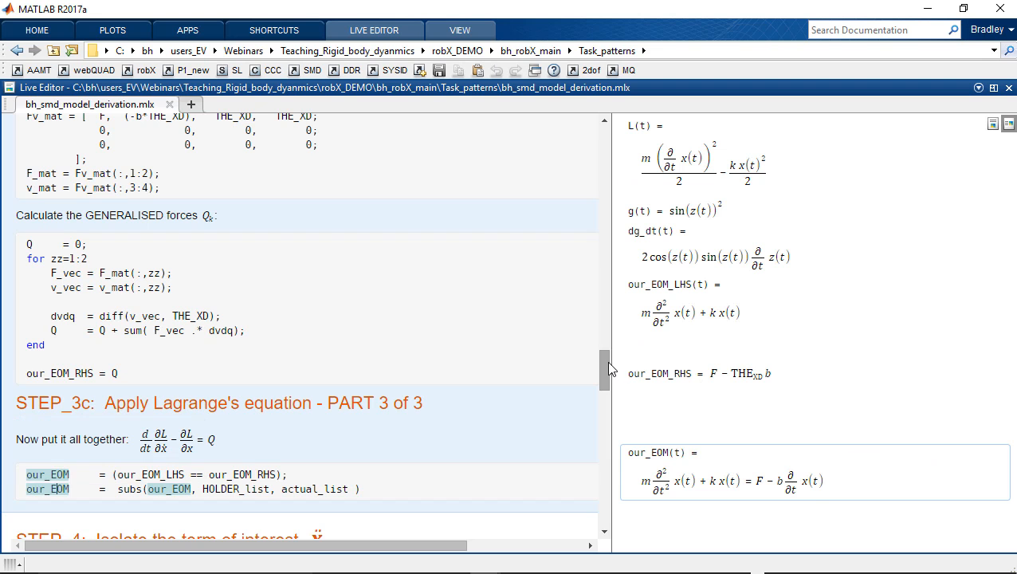
Step: Scroll to STEP_4, highlighting the solve call and the ẍ term in its heading
scroll("down", 3)
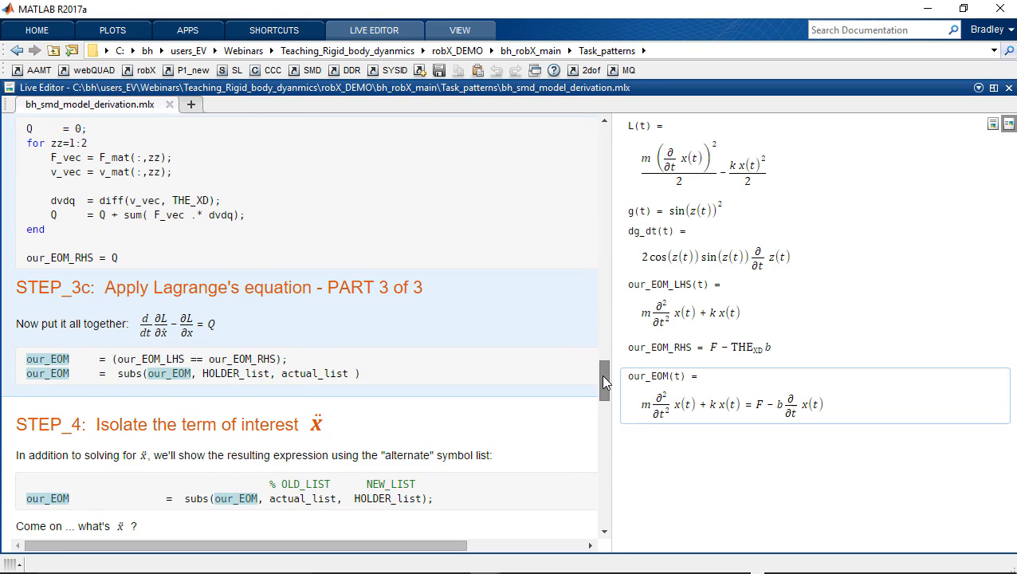
scroll("down", 3)
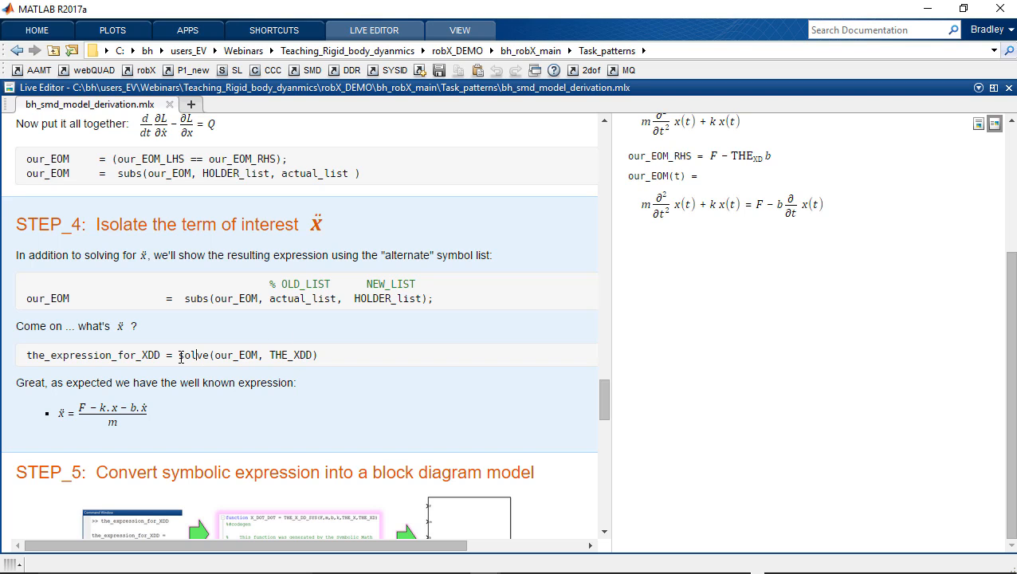
double_click(194, 354)
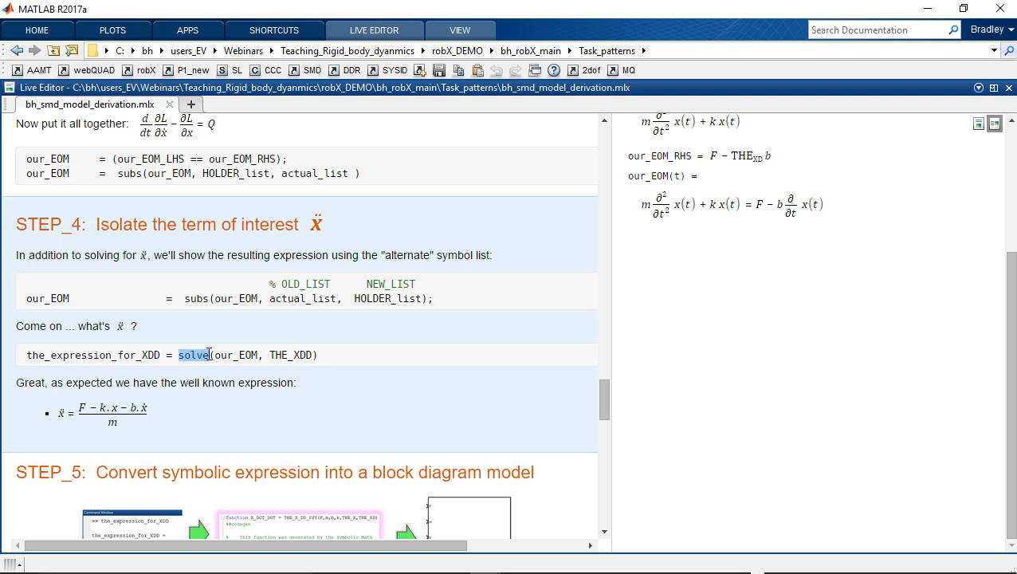
mouse_move(324, 275)
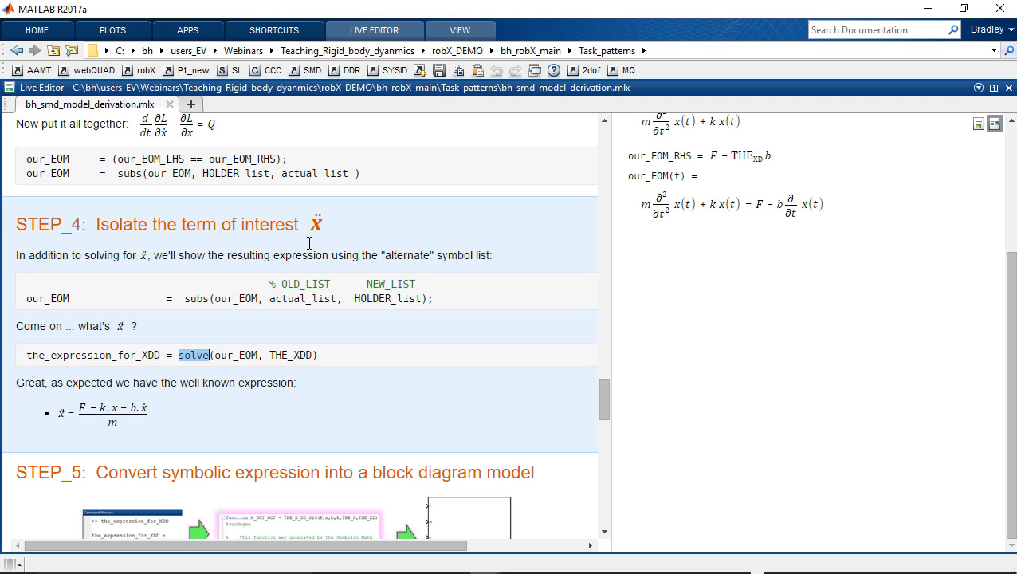
left_click(316, 222)
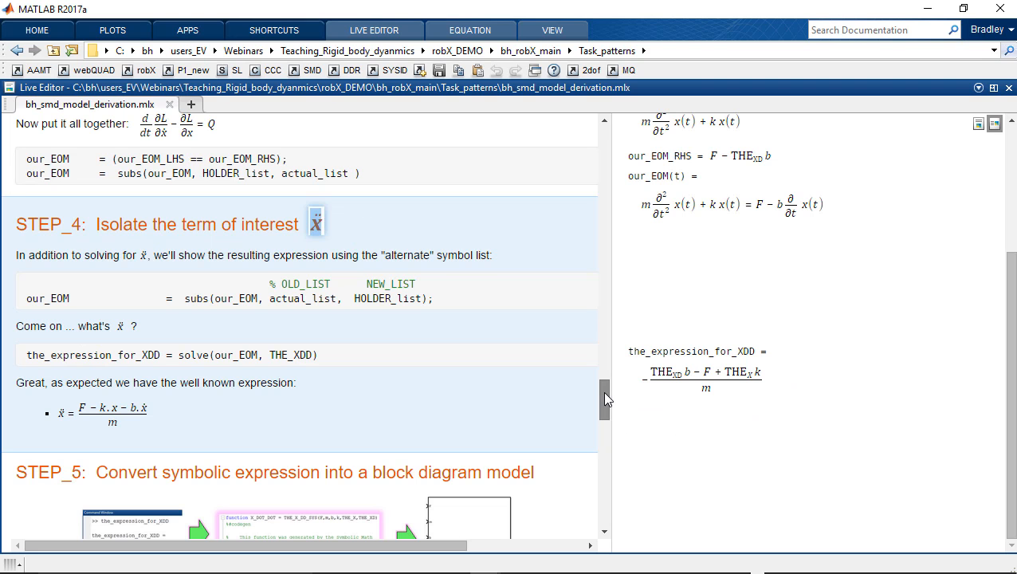
Step: Scroll through STEP_4 and STEP_5 to the code creating the THE_X_DD_SYS Simulink model
scroll("down", 3)
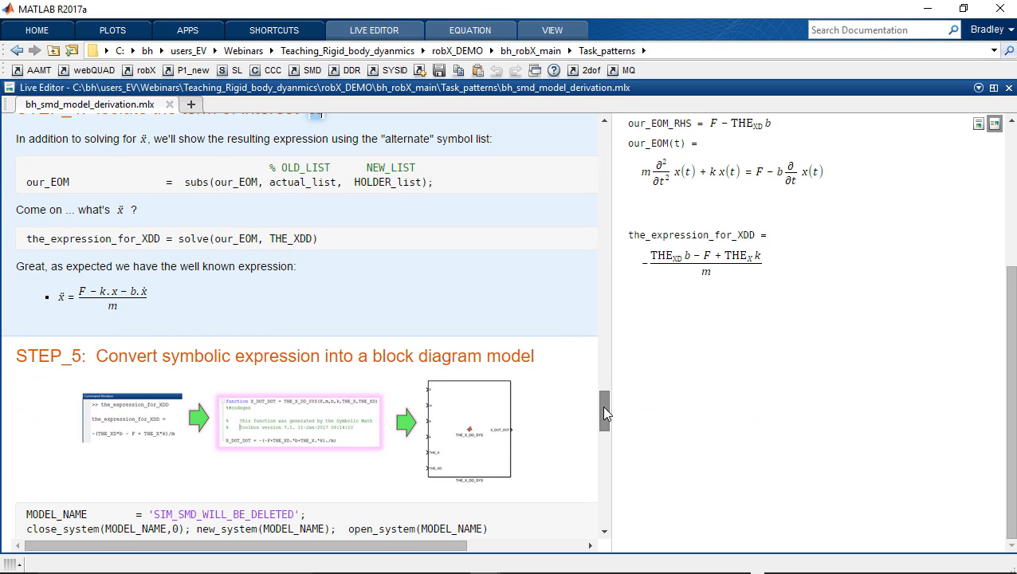
scroll("down", 3)
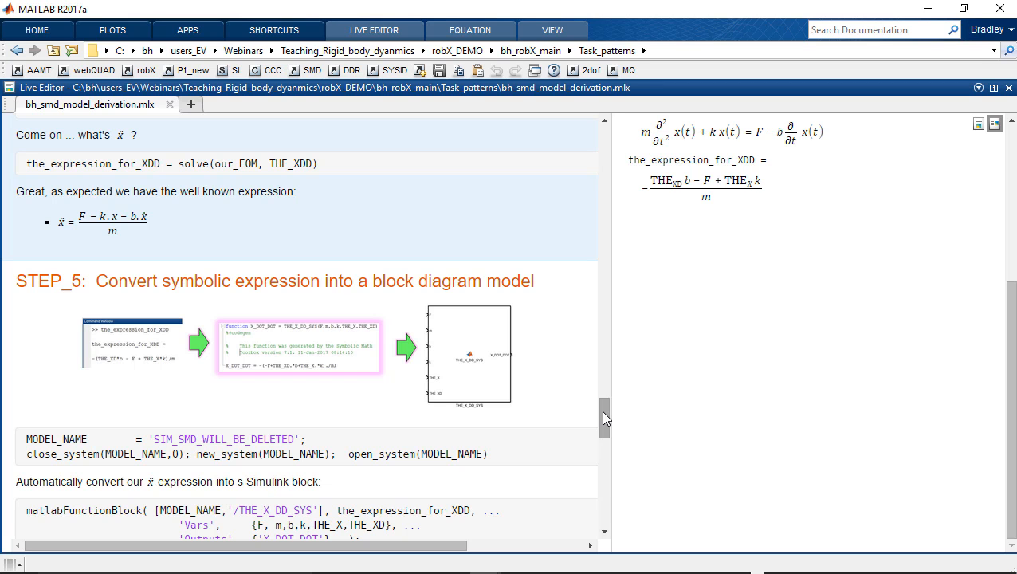
scroll("down", 3)
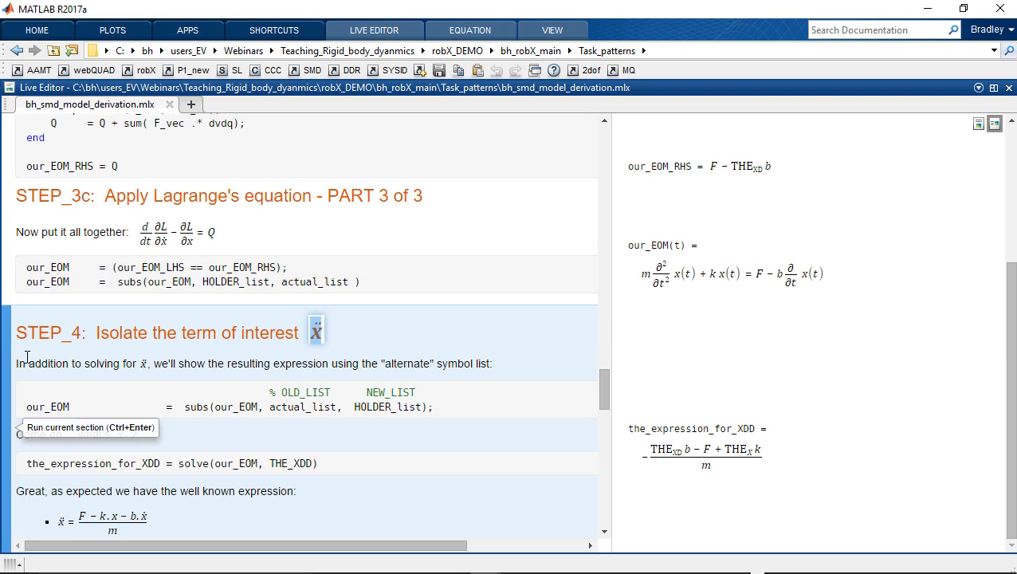
scroll("down", 3)
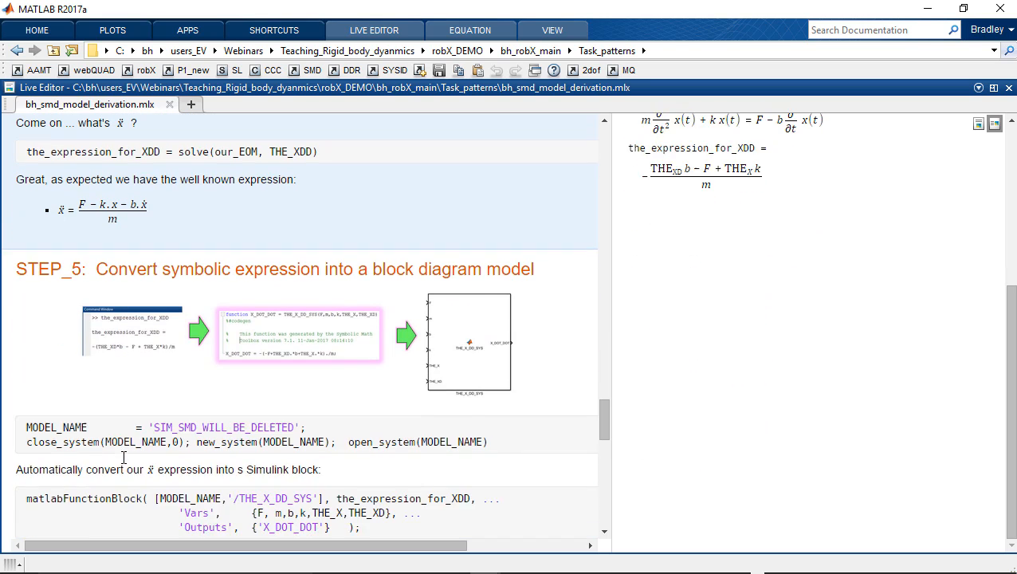
scroll("up", 3)
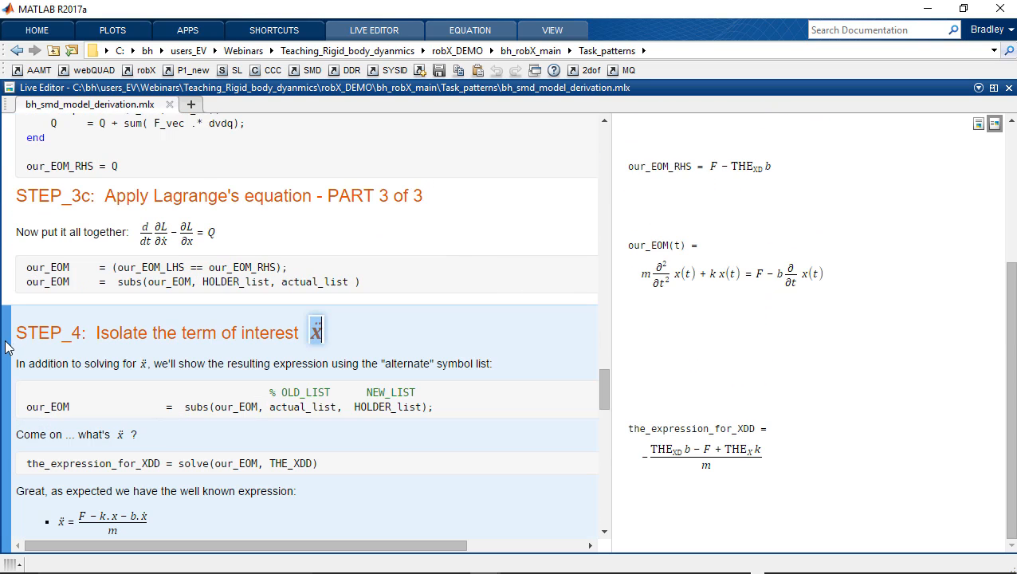
scroll("down", 3)
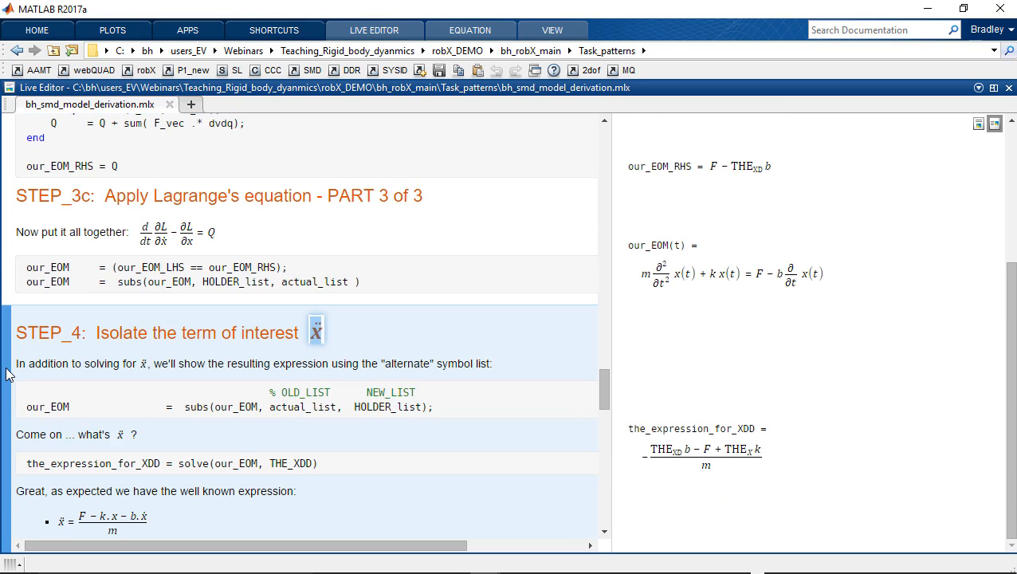
scroll("down", 3)
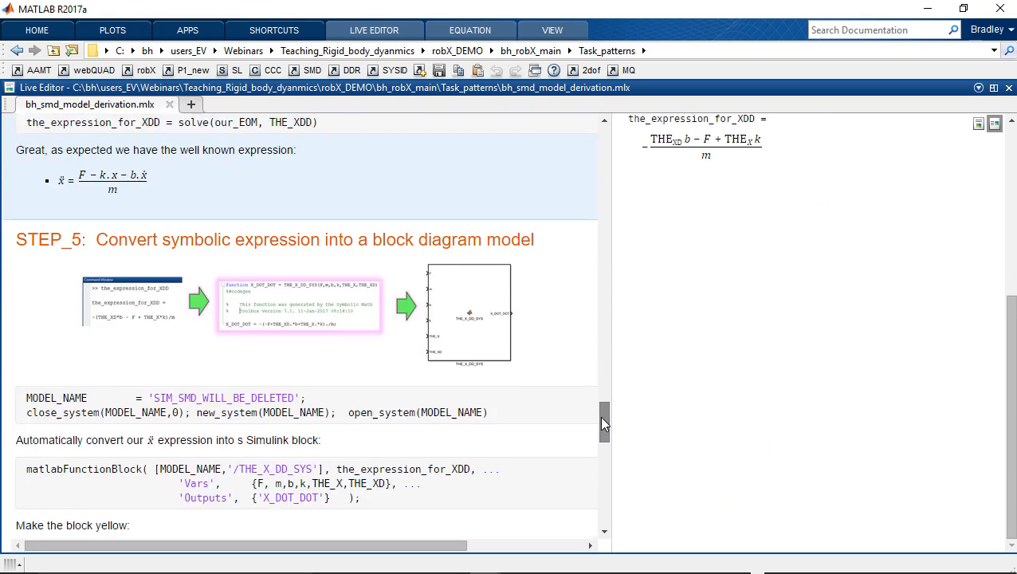
scroll("up", 3)
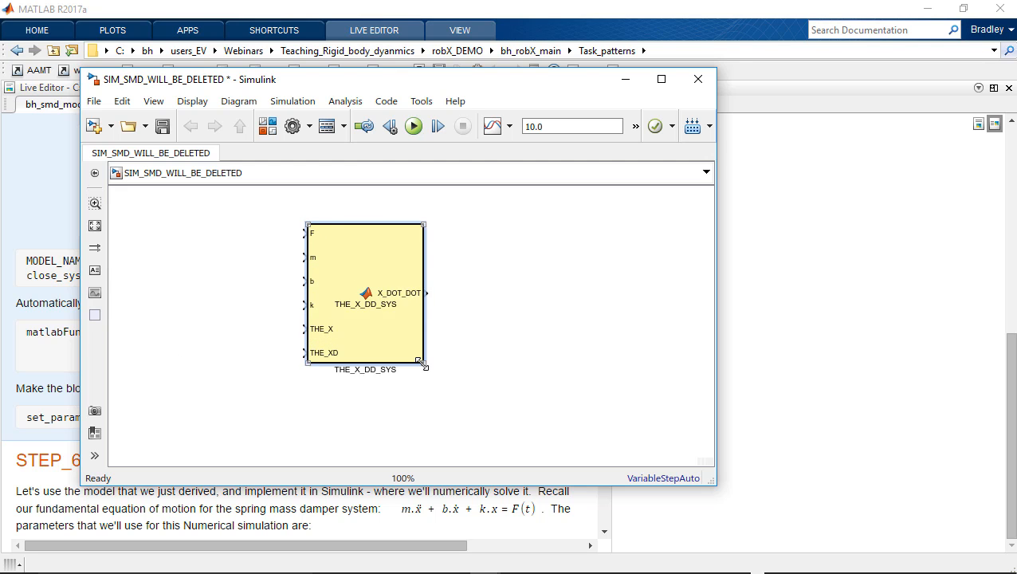
Step: Enlarge the THE_X_DD_SYS block and draw a signal line from its X_DOT_DOT output
left_click_drag(423, 361, 492, 376)
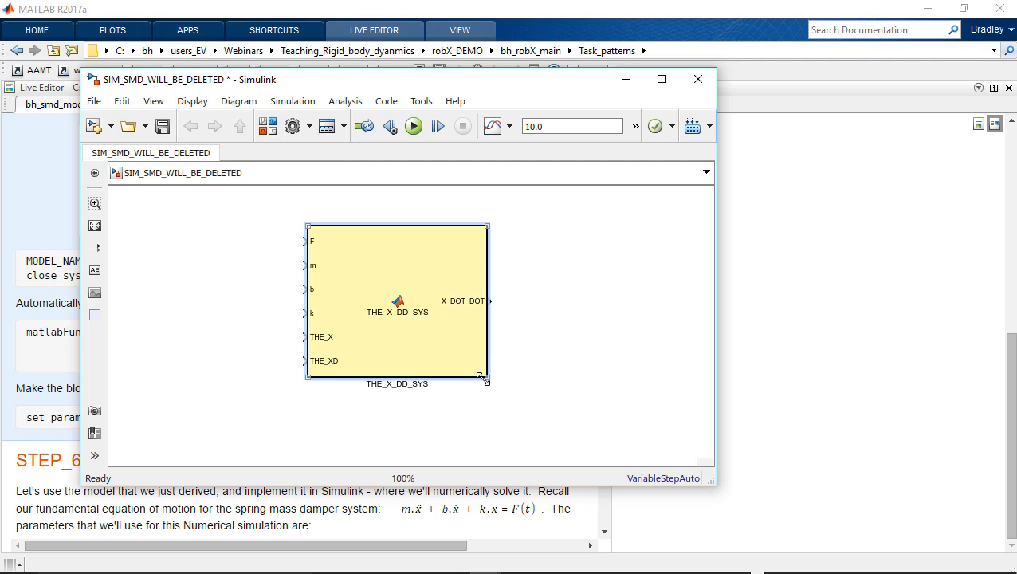
left_click_drag(486, 379, 493, 400)
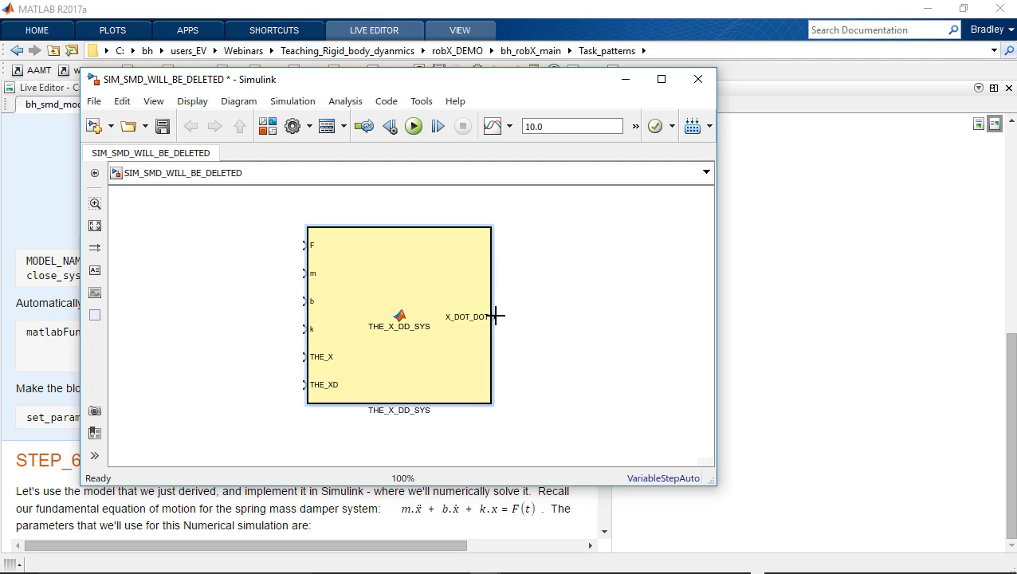
left_click_drag(493, 317, 610, 317)
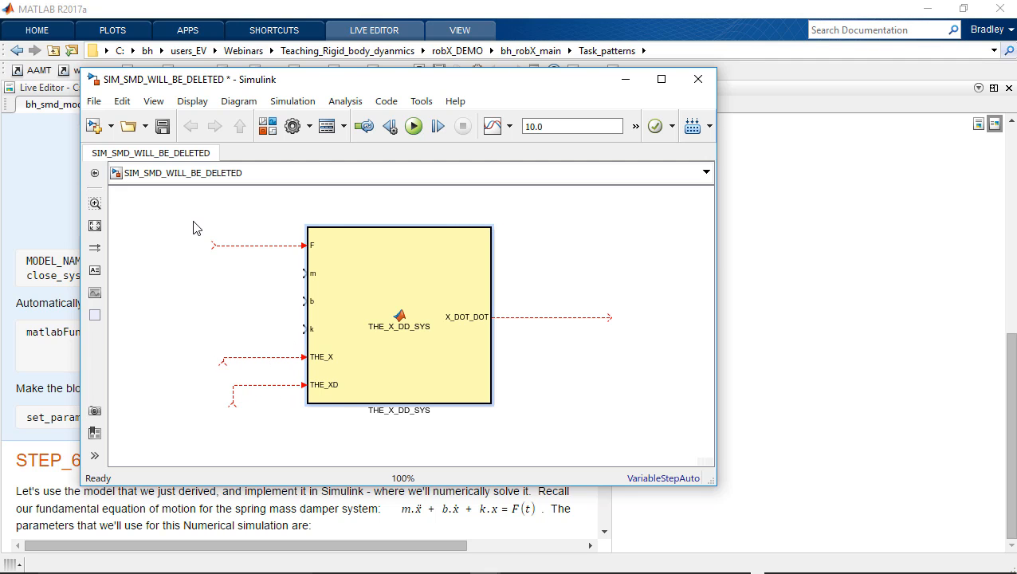
mouse_move(254, 367)
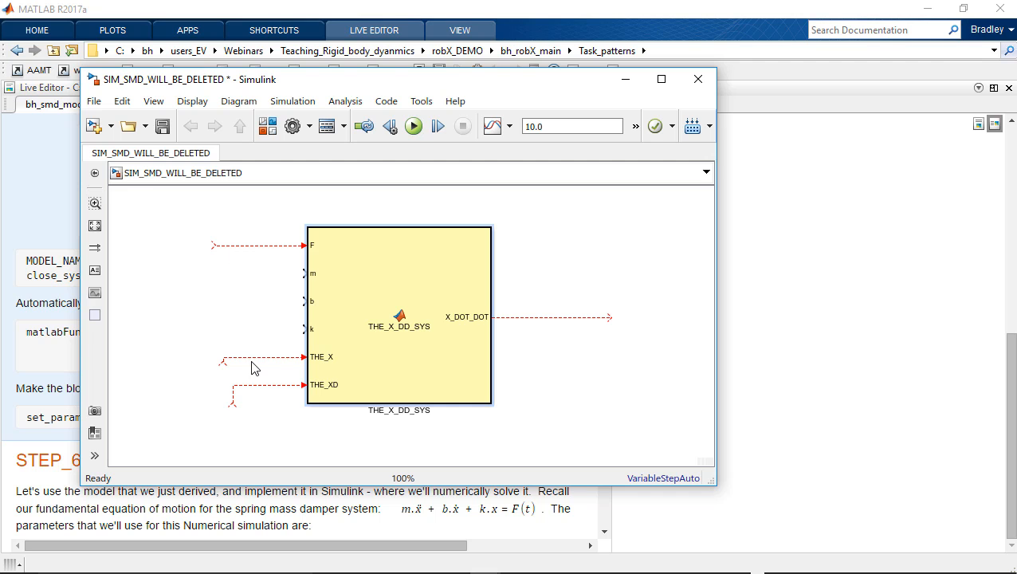
mouse_move(267, 396)
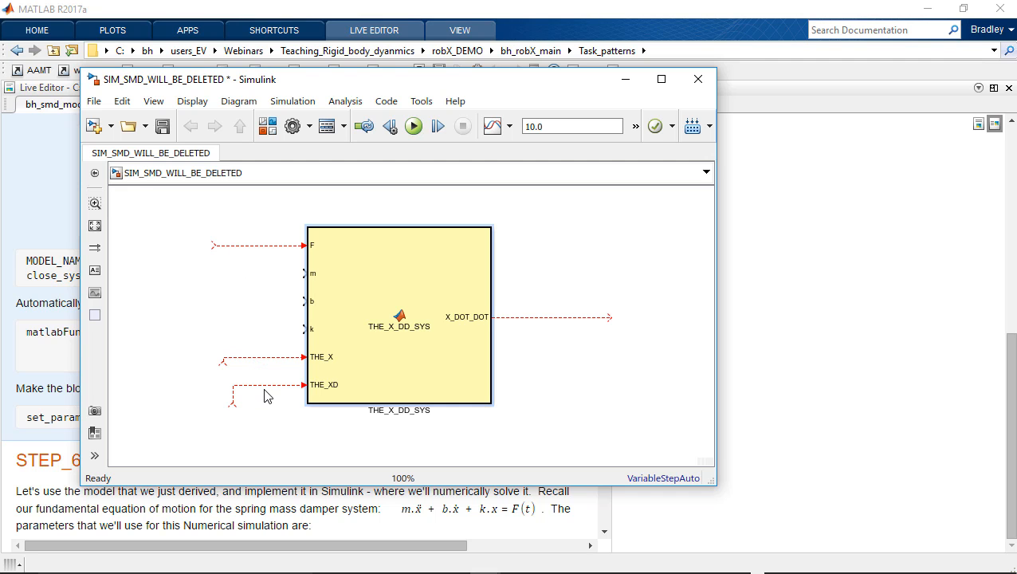
mouse_move(305, 327)
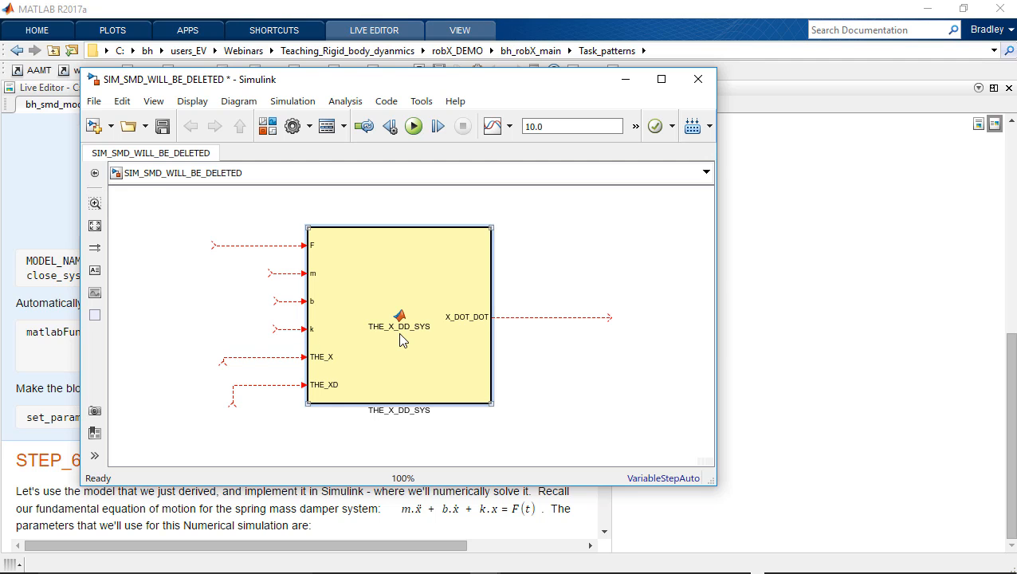
mouse_move(403, 347)
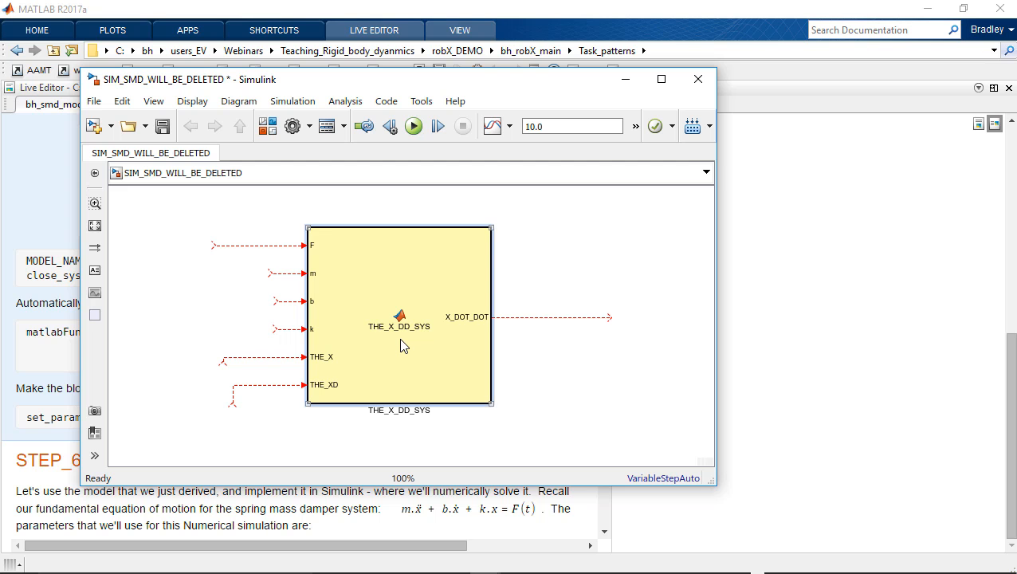
Step: View the THE_X_DD_SYS block's generated function code, then return to the bh_smd_model_derivation live script
double_click(398, 319)
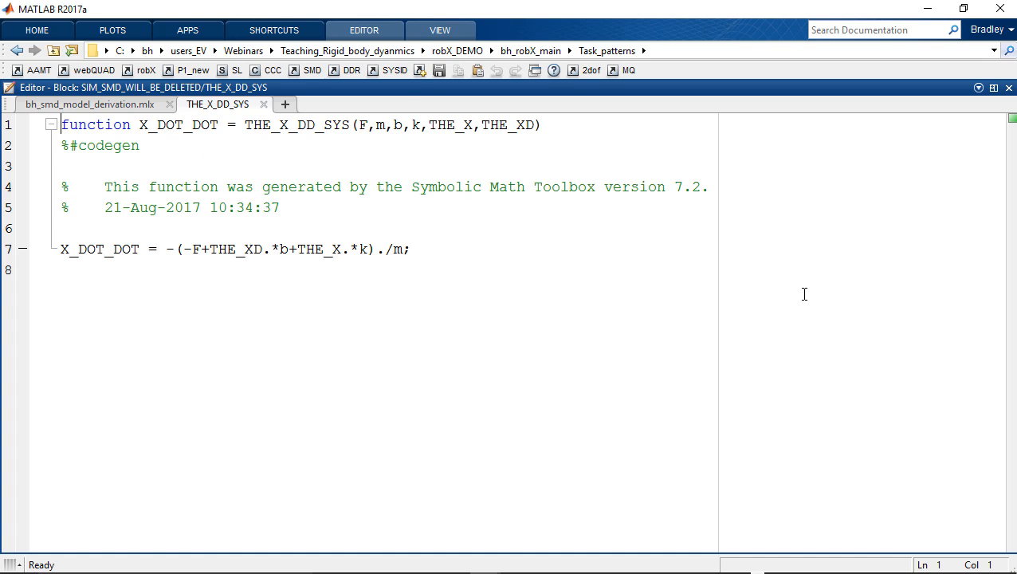
left_click(90, 104)
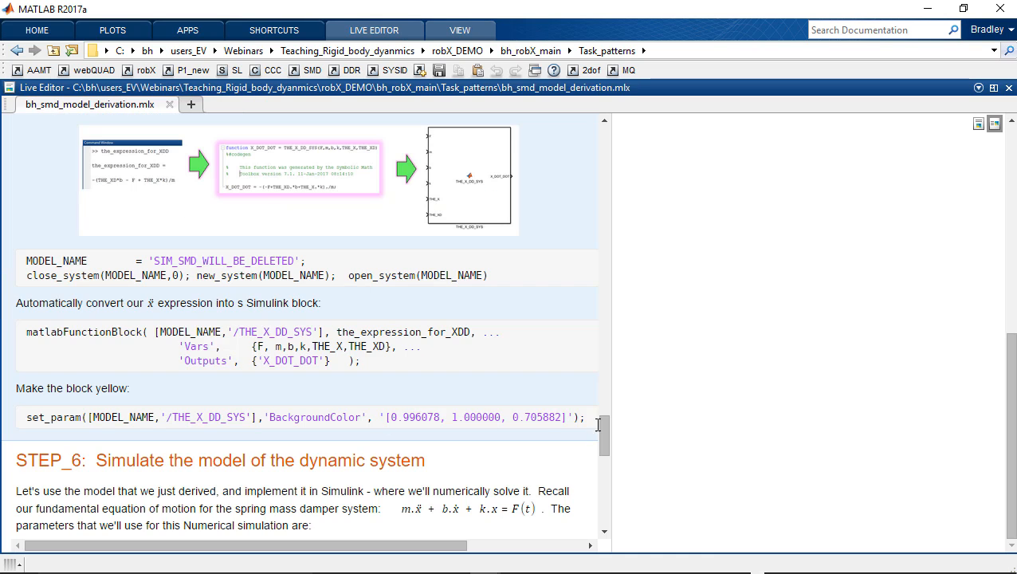
Step: Scroll the live script to STEP_6 and open the bh_a_spring_mass_model Simulink model
scroll("down", 3)
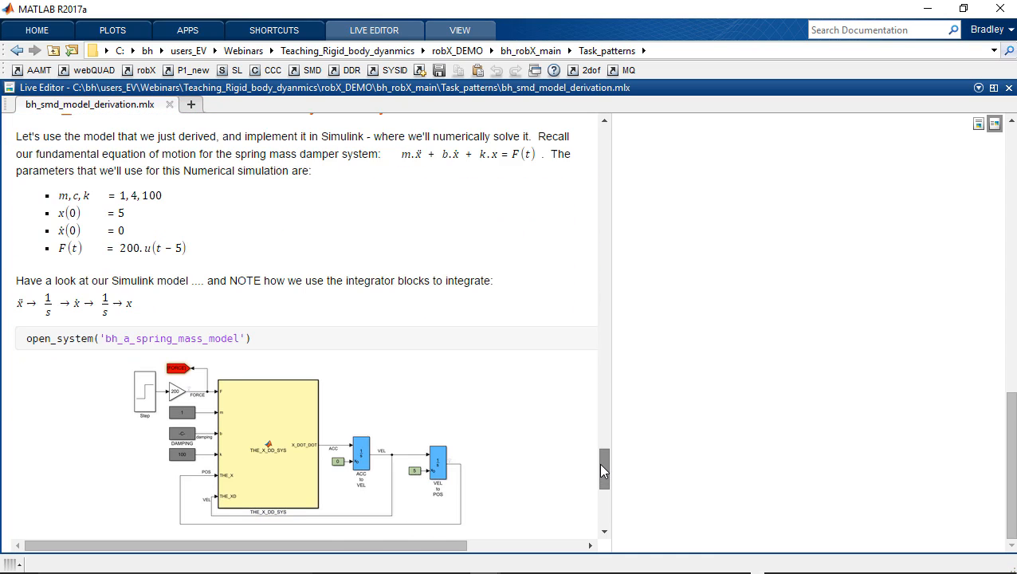
scroll("down", 3)
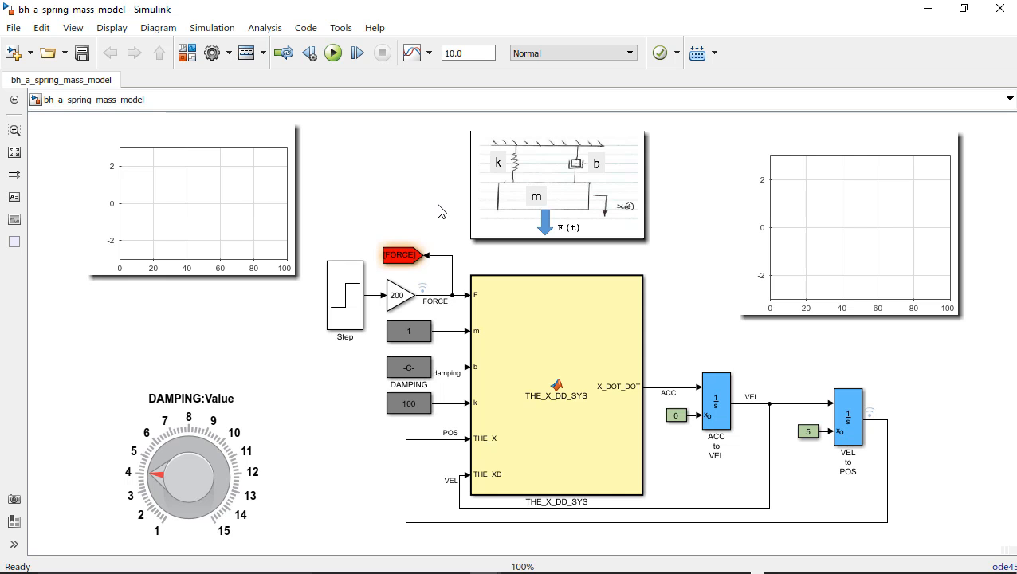
mouse_move(668, 367)
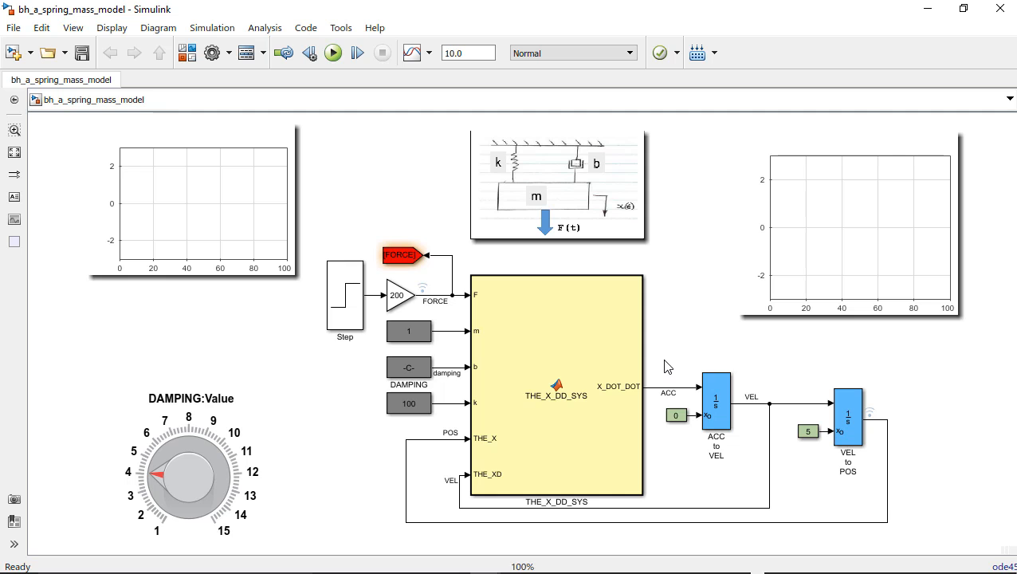
left_click(668, 390)
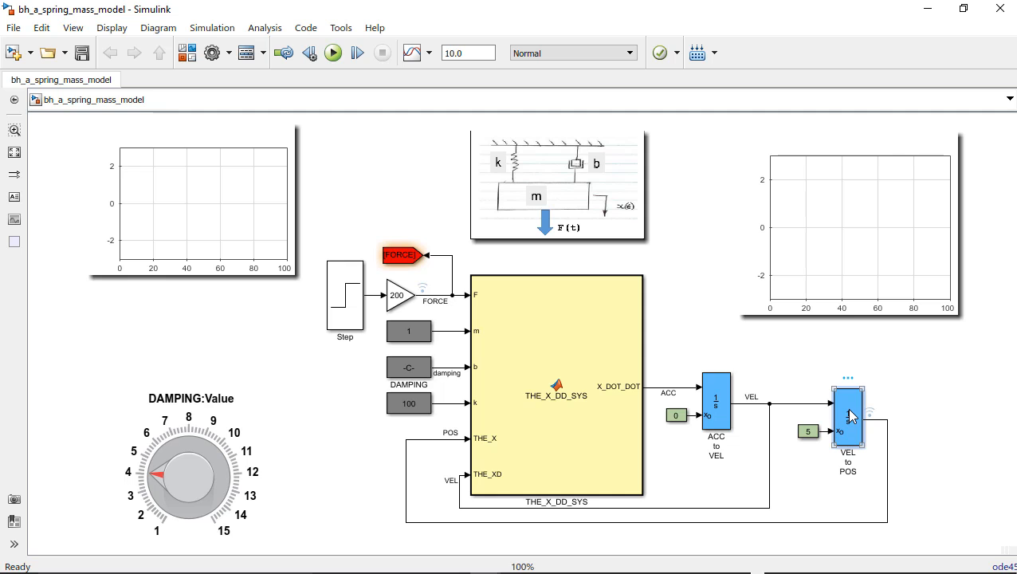
mouse_move(857, 426)
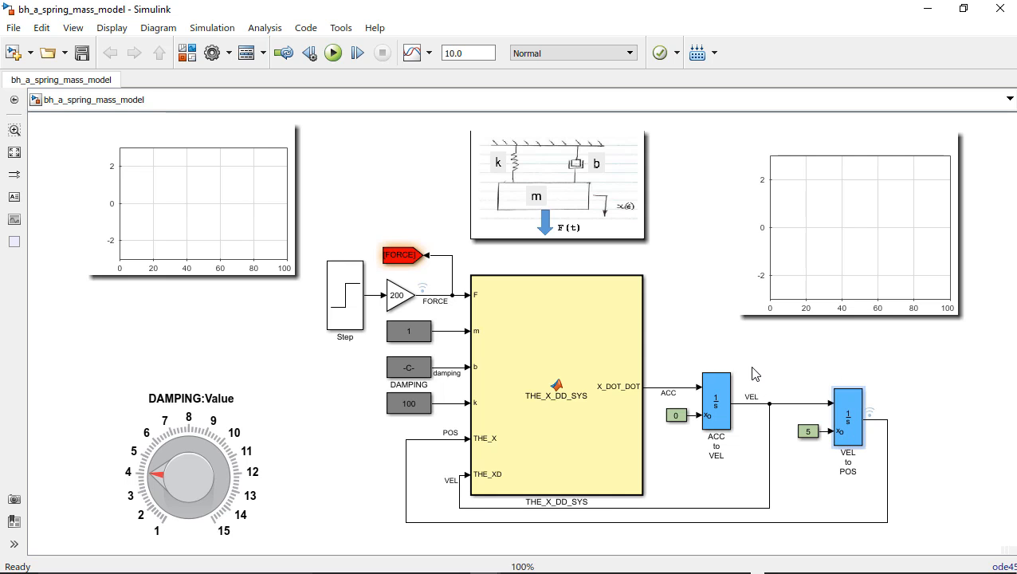
left_click(716, 401)
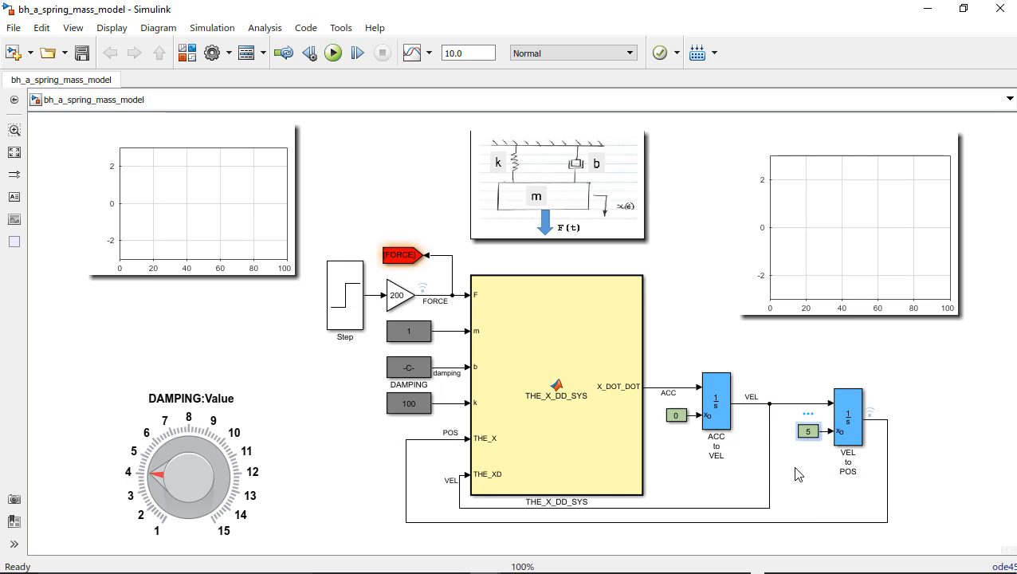
mouse_move(349, 239)
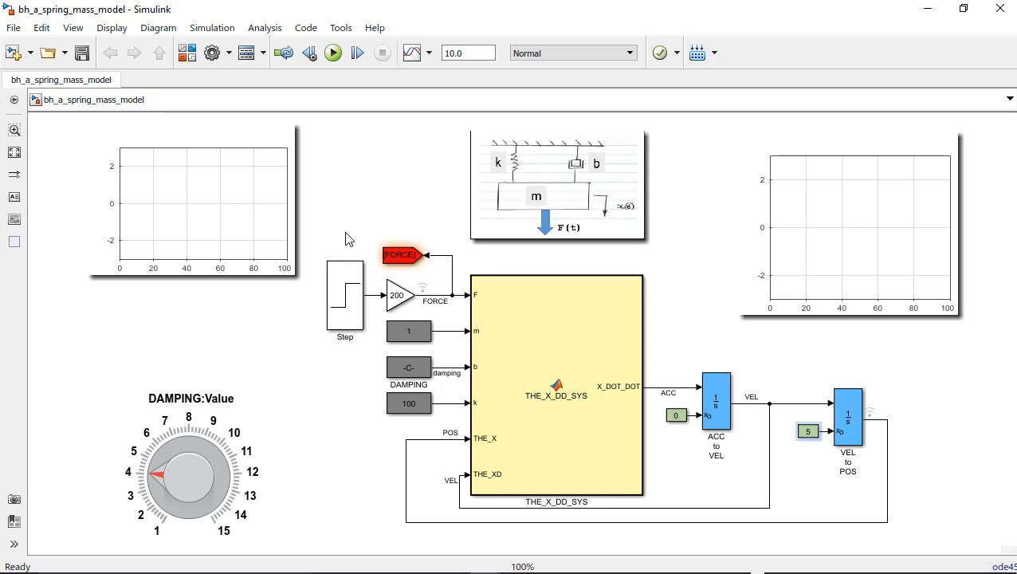
mouse_move(318, 237)
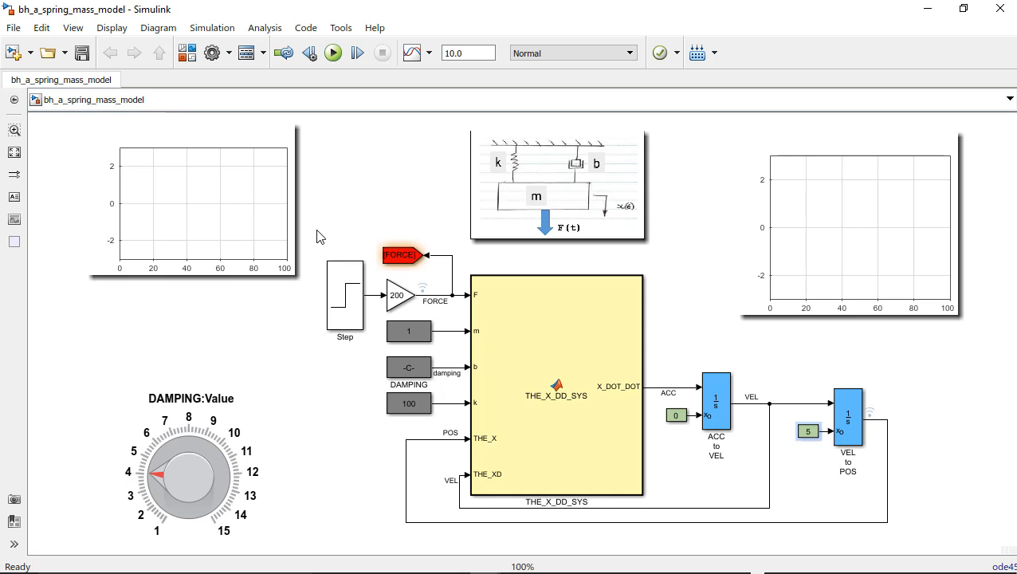
left_click(345, 303)
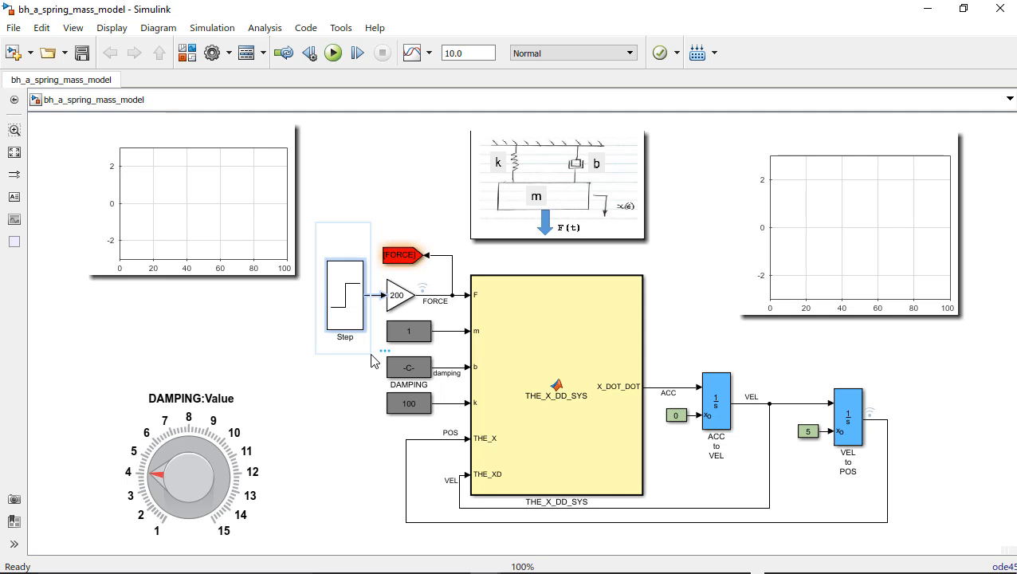
Step: Simulate the spring-mass model: FORCE steps to 200 at t=5, POS settles near 2
left_click(333, 52)
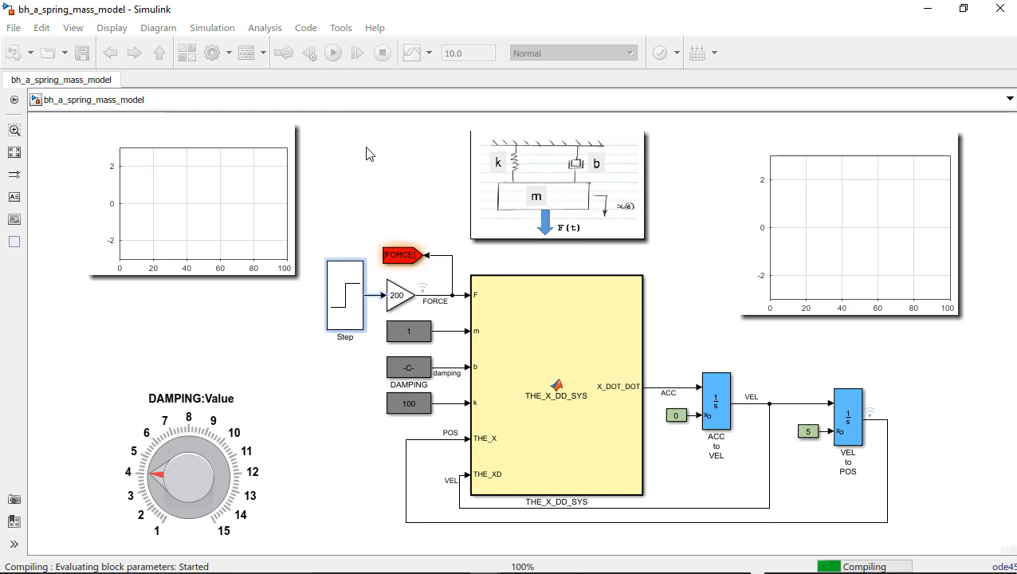
left_click(332, 53)
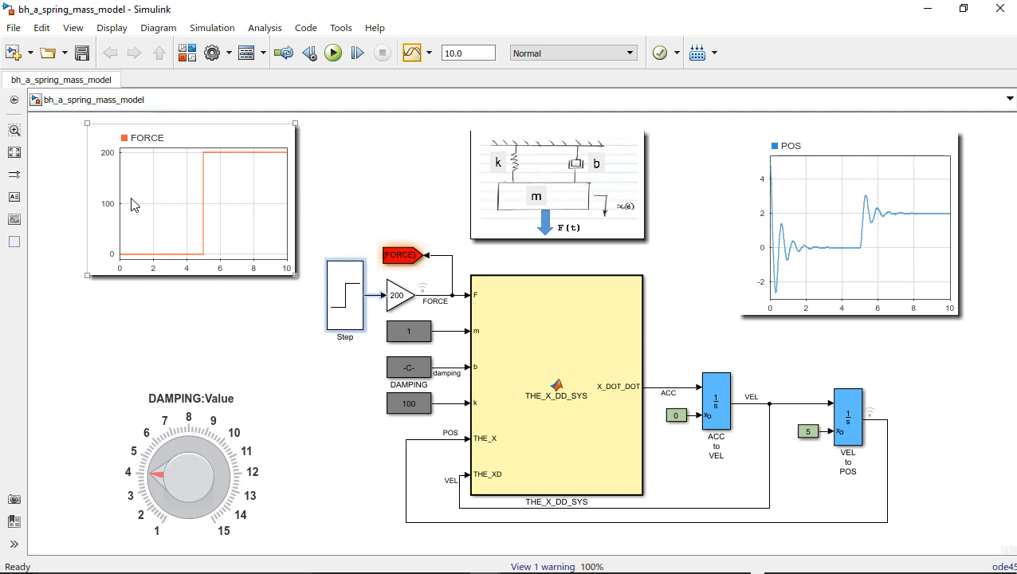
mouse_move(118, 259)
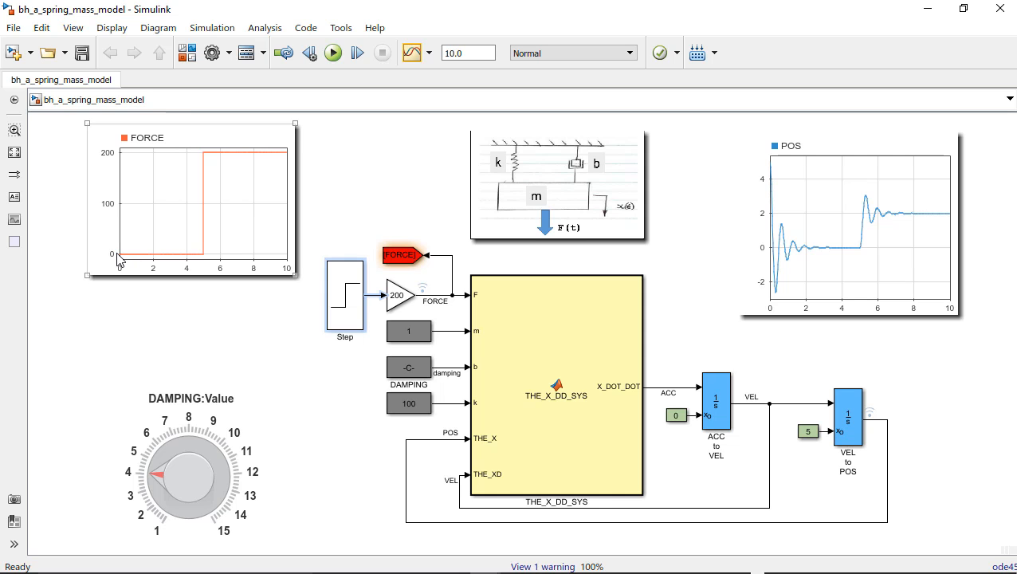
mouse_move(106, 254)
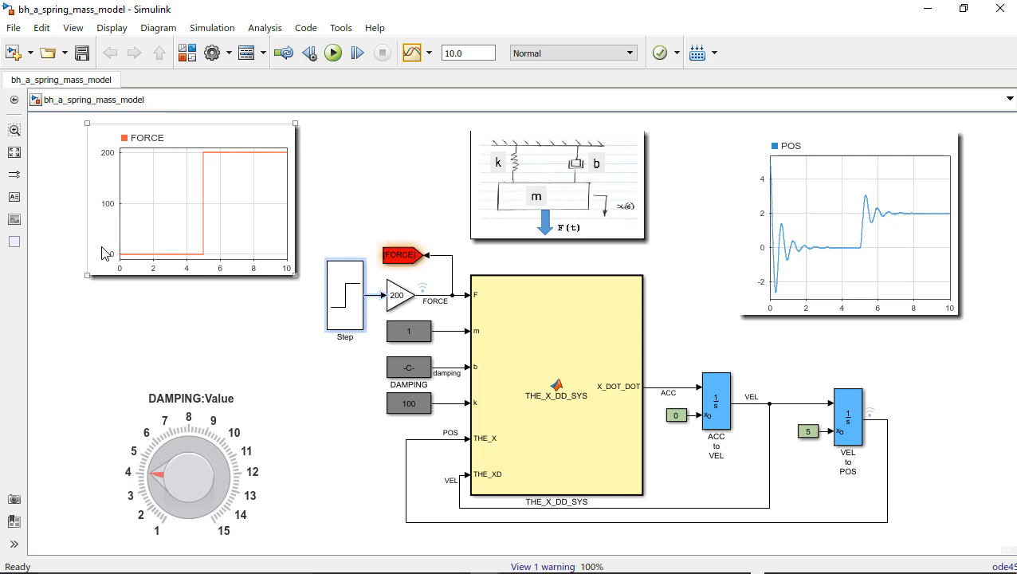
mouse_move(197, 266)
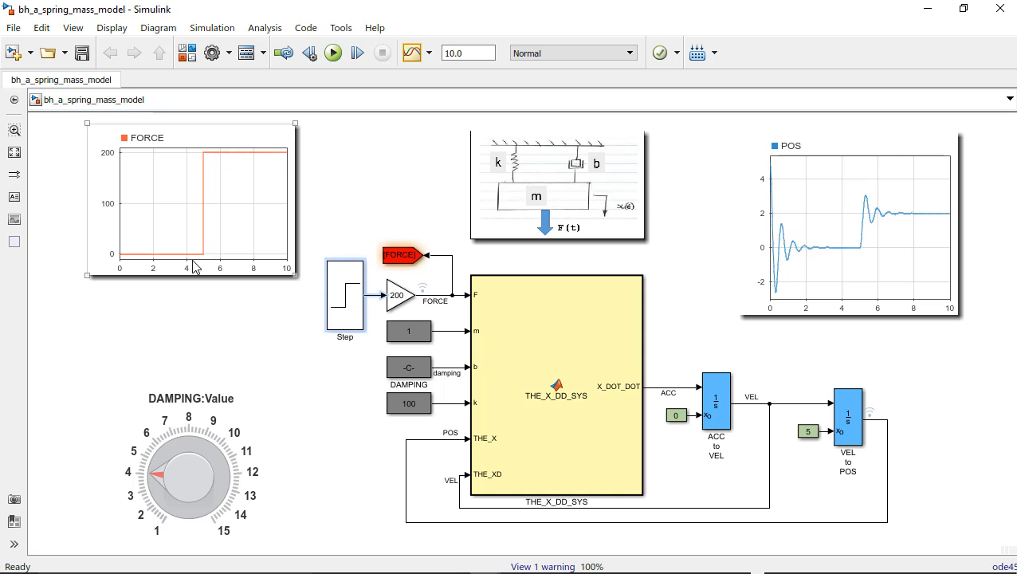
mouse_move(203, 267)
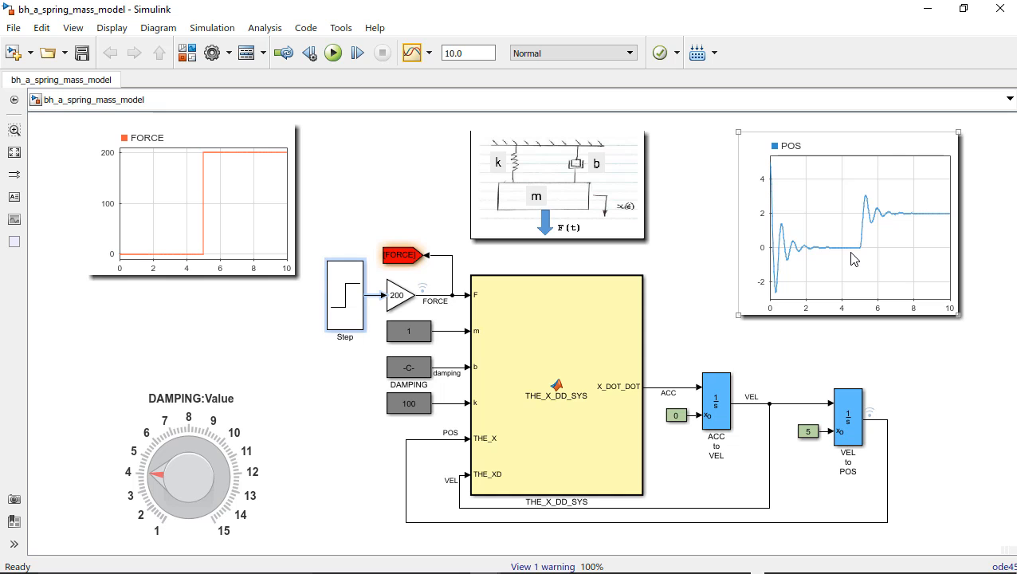
mouse_move(841, 256)
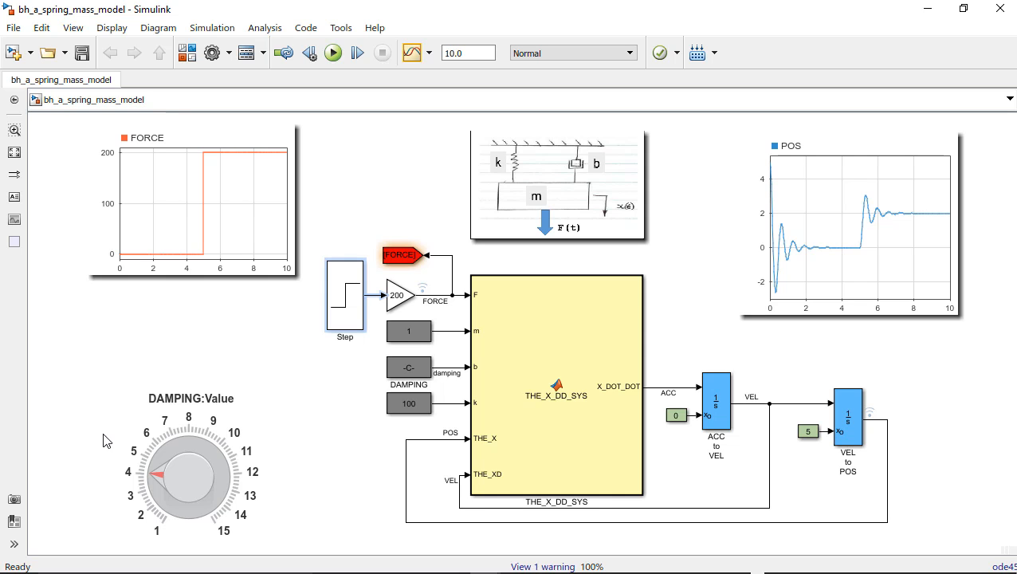
Step: Turn the DAMPING knob from about 4 up to roughly 13 and rerun the simulation
left_click(183, 474)
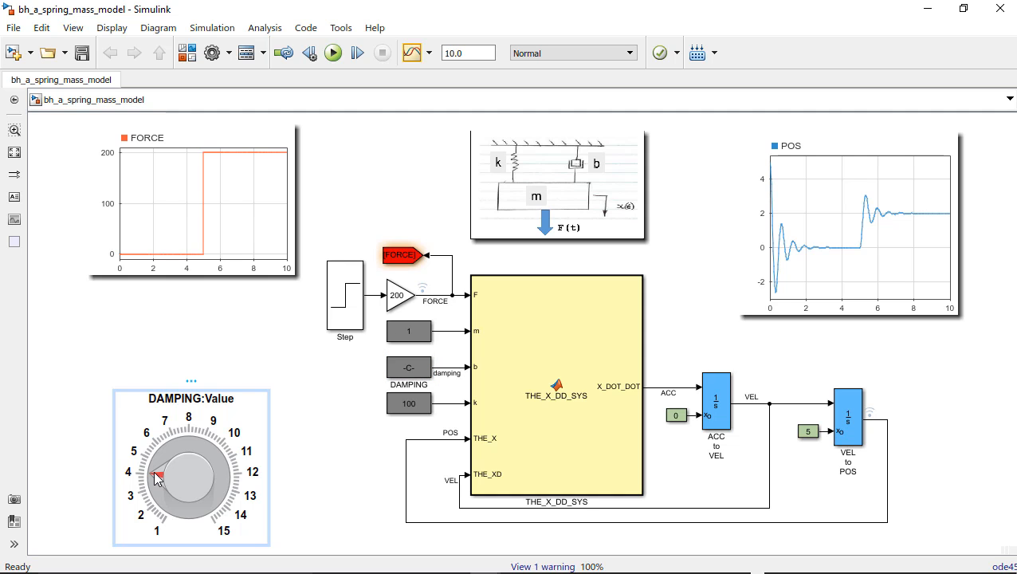
left_click_drag(160, 478, 164, 450)
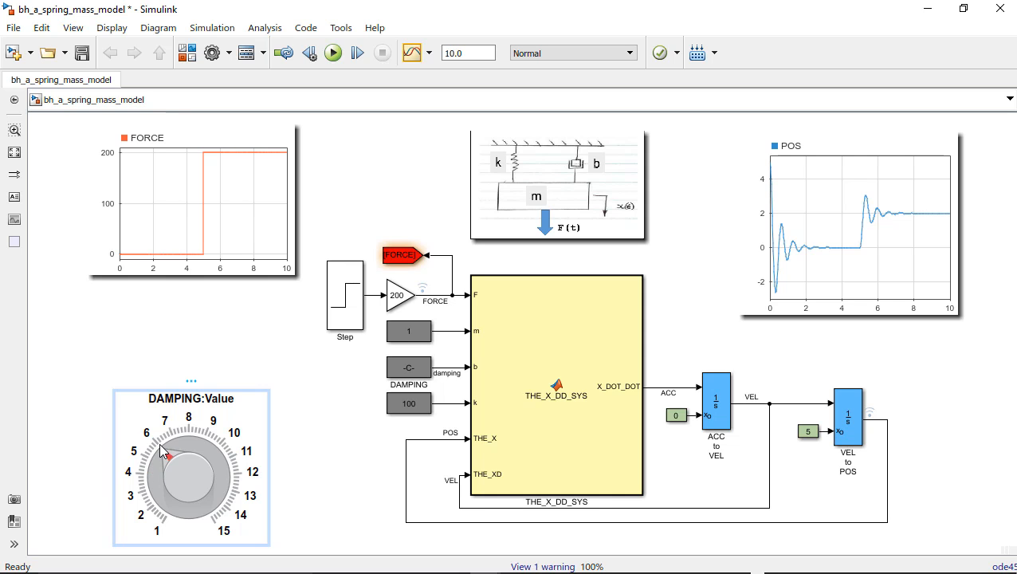
left_click_drag(164, 453, 213, 494)
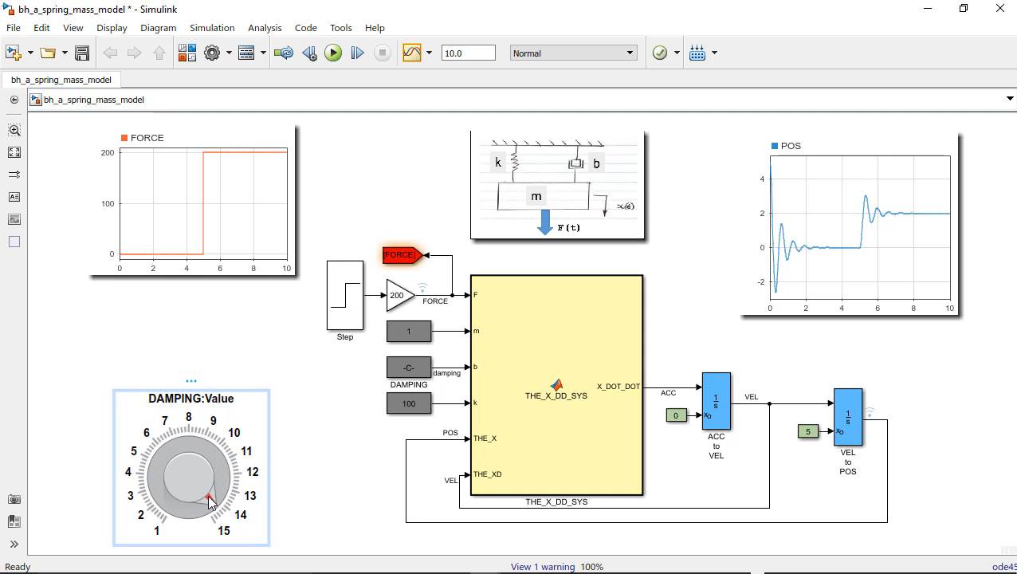
left_click(332, 52)
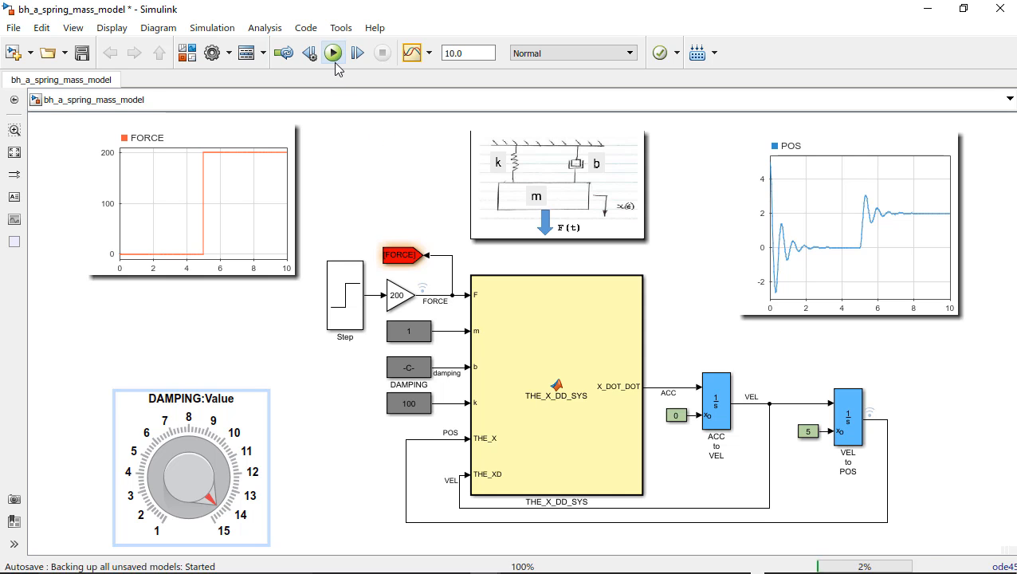
Step: Rerun with damping near 13 and inspect the POS scope's smooth, non-oscillating rise to 2
left_click(332, 53)
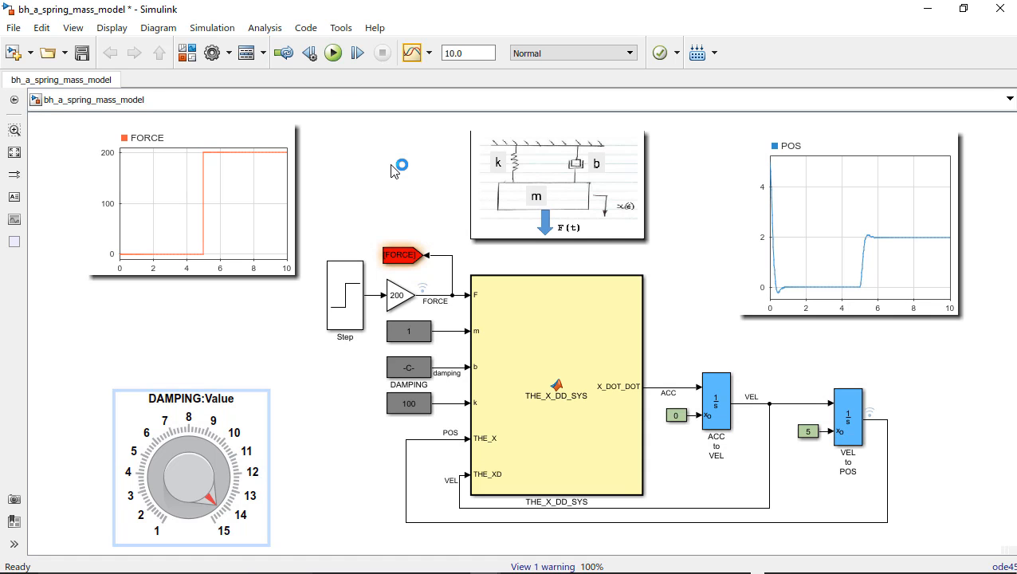
left_click(847, 227)
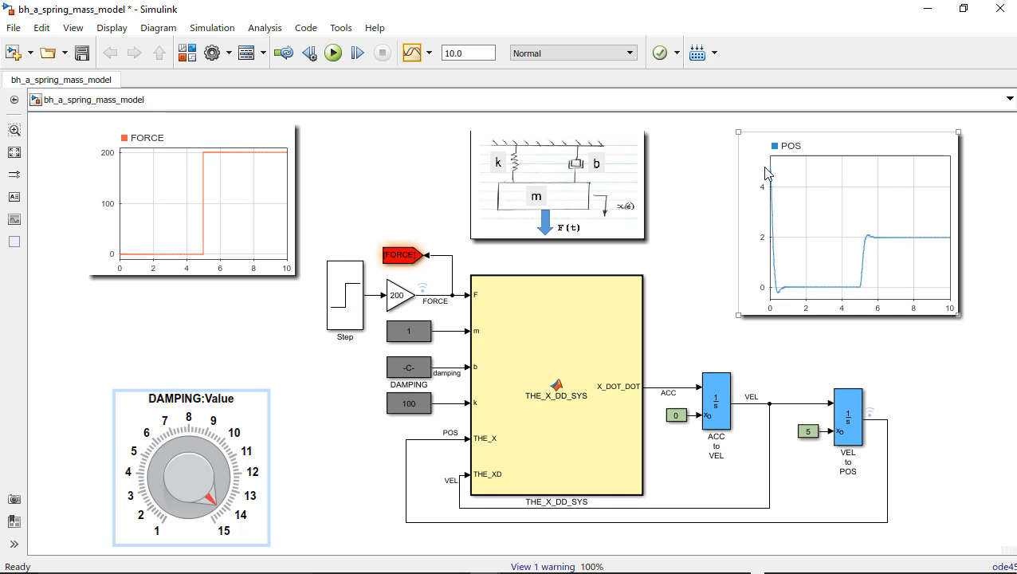
mouse_move(905, 245)
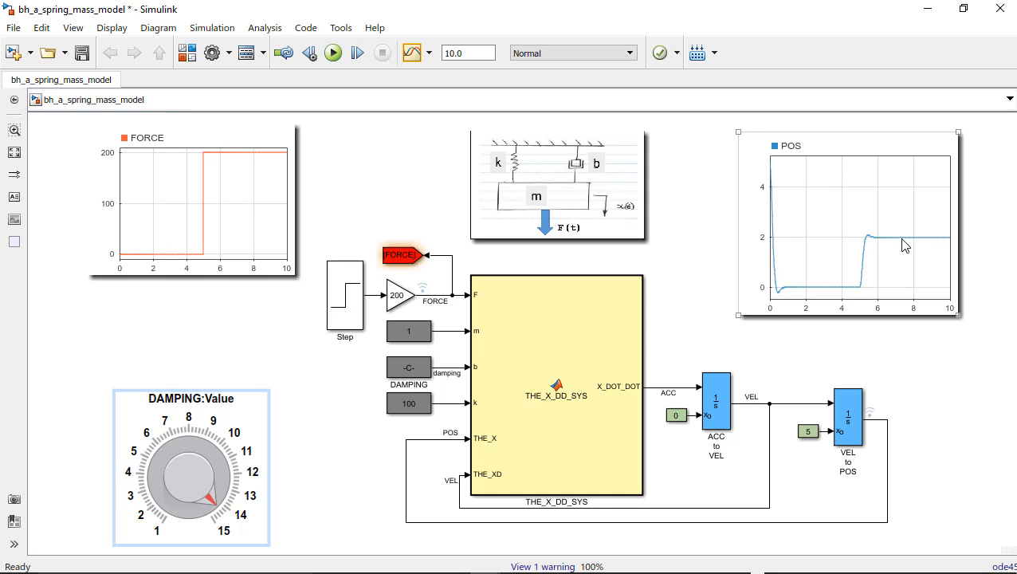
mouse_move(829, 266)
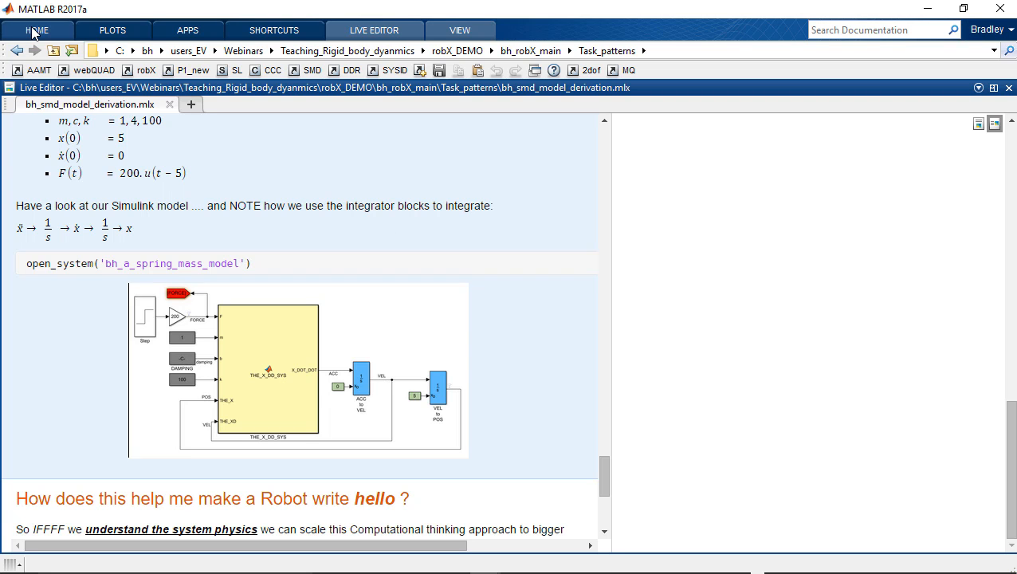
Step: Open the MATLAB Help documentation home page listing MATLAB, Simulink and Polyspace products
left_click(37, 29)
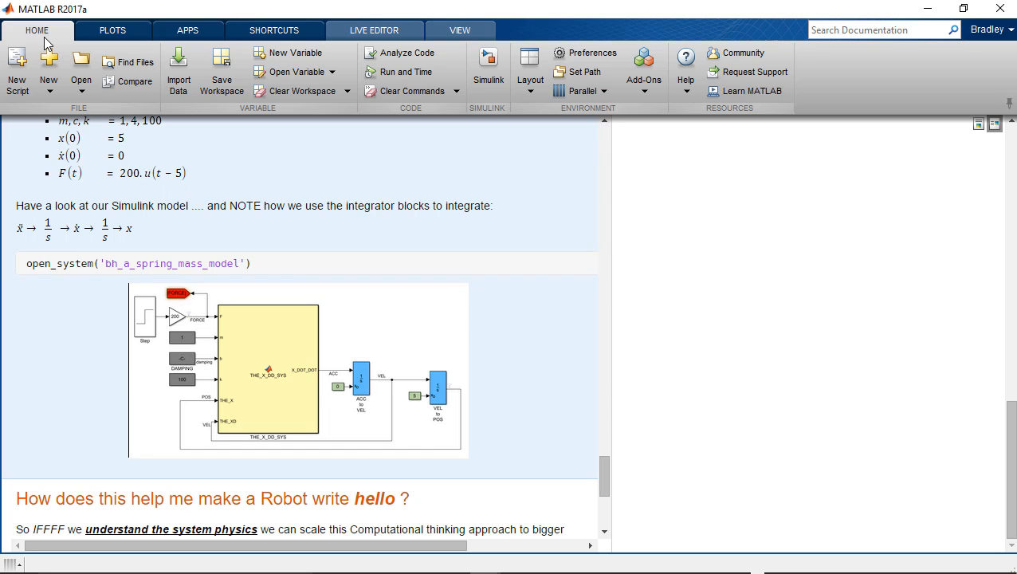
mouse_move(510, 178)
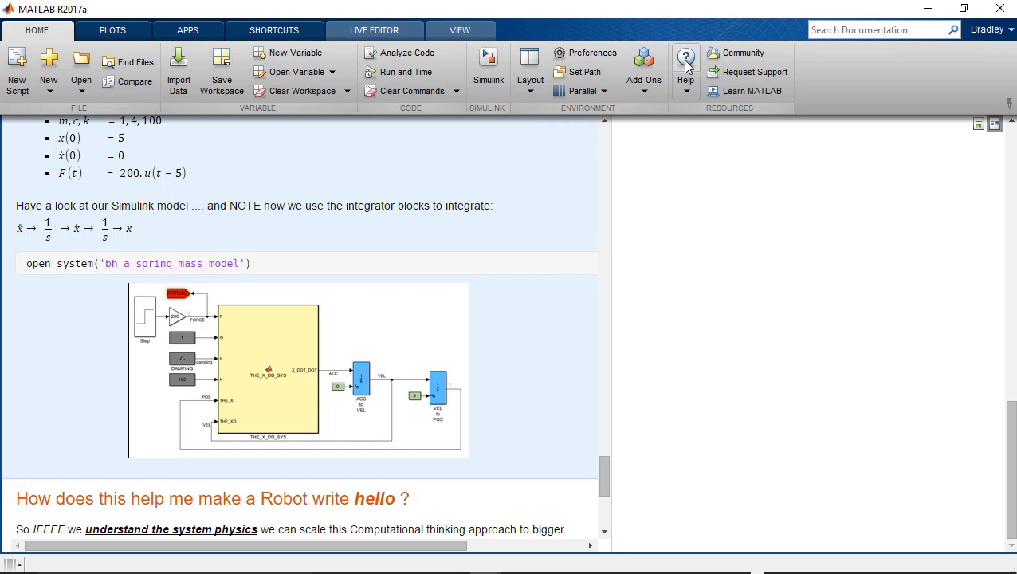
left_click(686, 64)
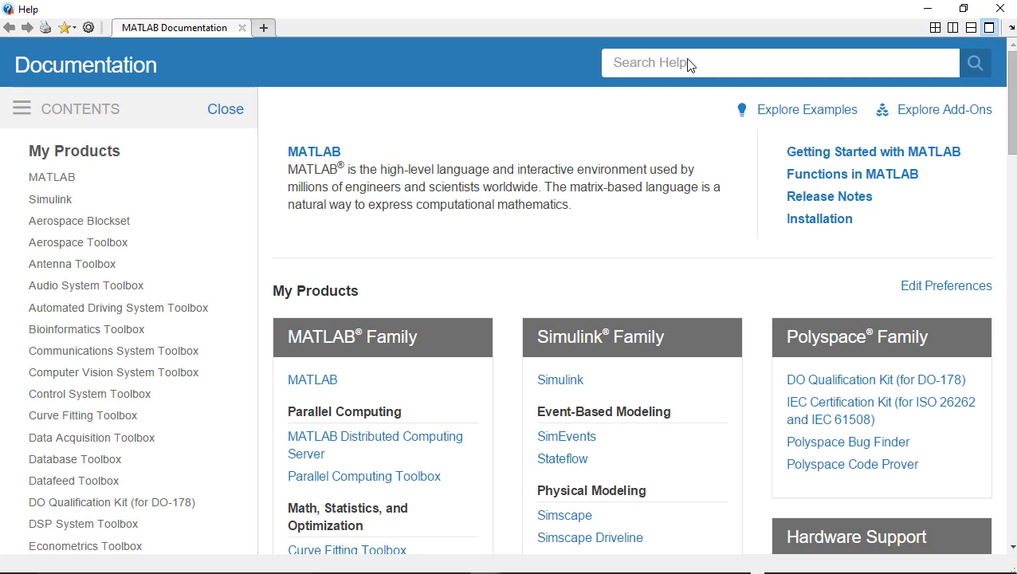
mouse_move(457, 79)
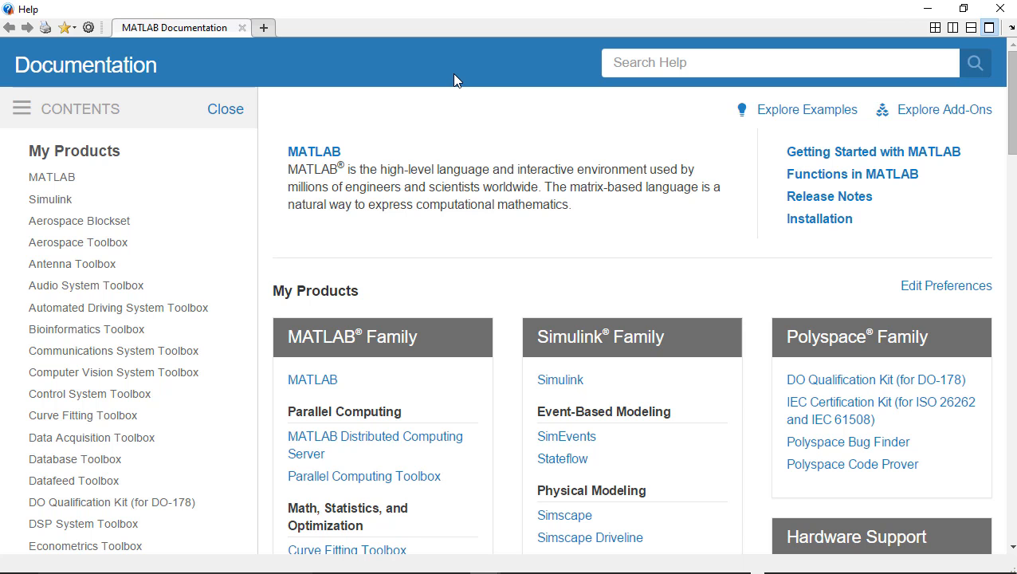
mouse_move(524, 49)
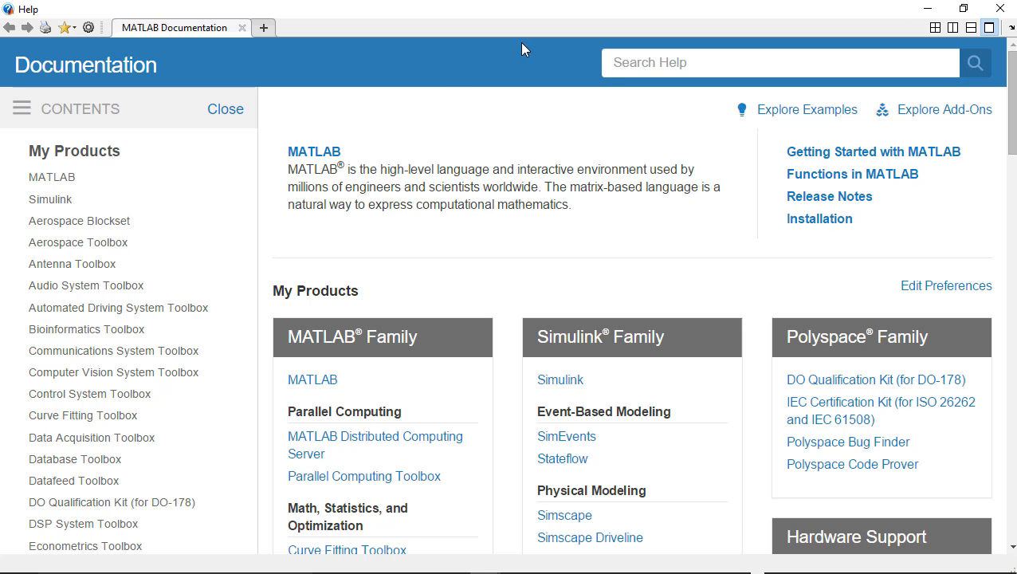
Step: Search the documentation for 'differentiation', returning 1,325 Symbolic Math Toolbox-led results
left_click(780, 62)
type("differ")
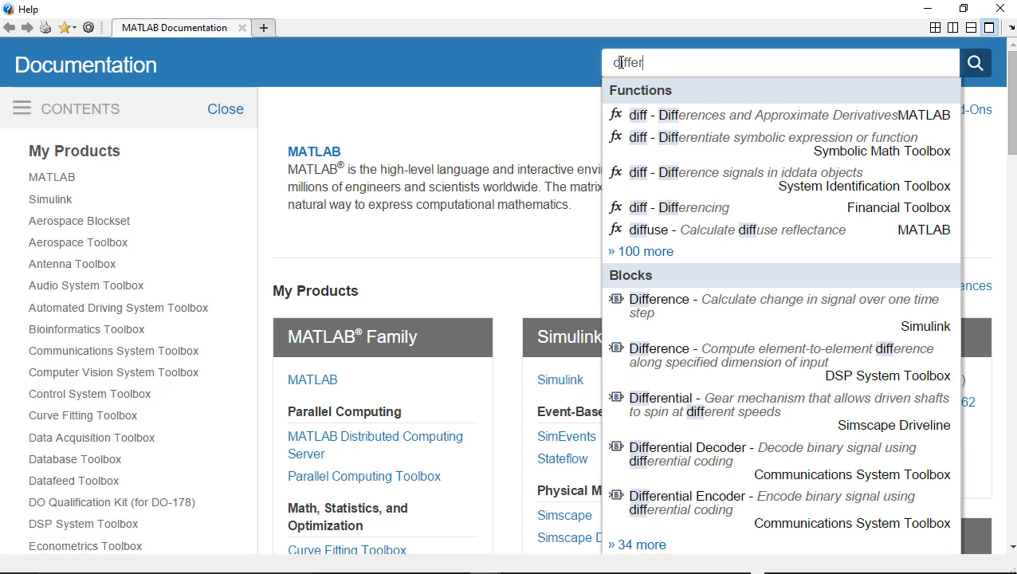
type("entiation")
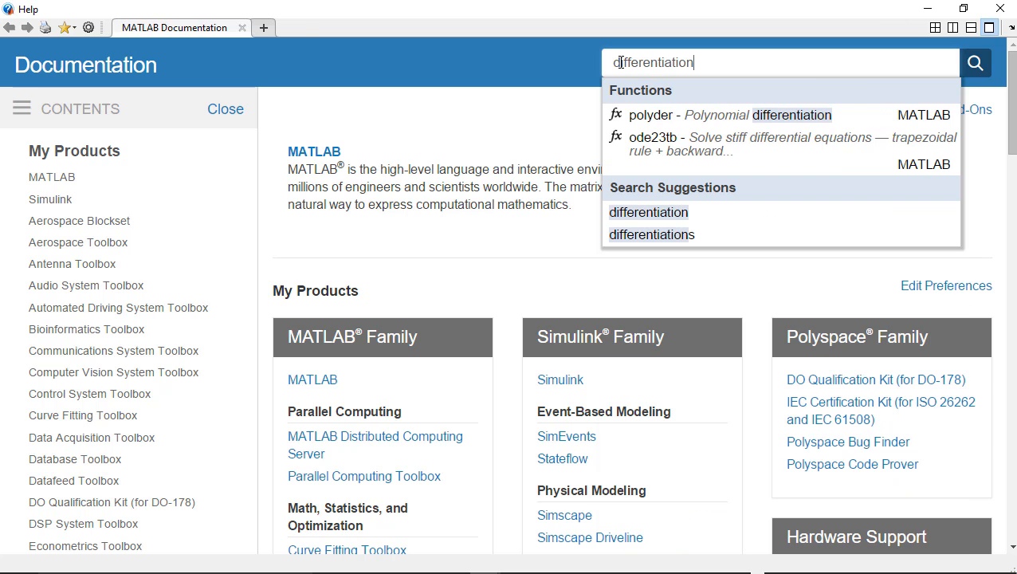
left_click(975, 63)
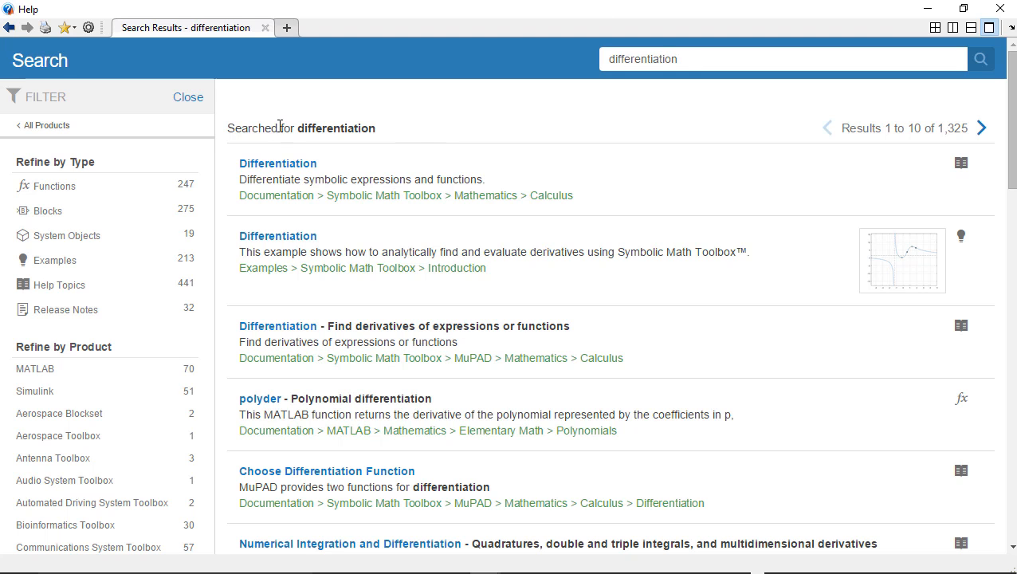
mouse_move(277, 163)
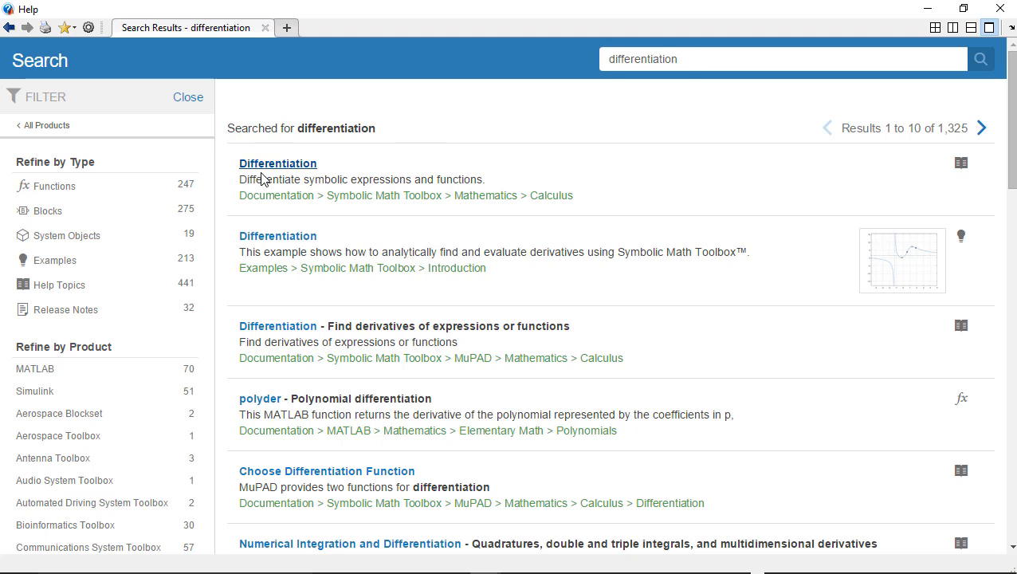
mouse_move(551, 196)
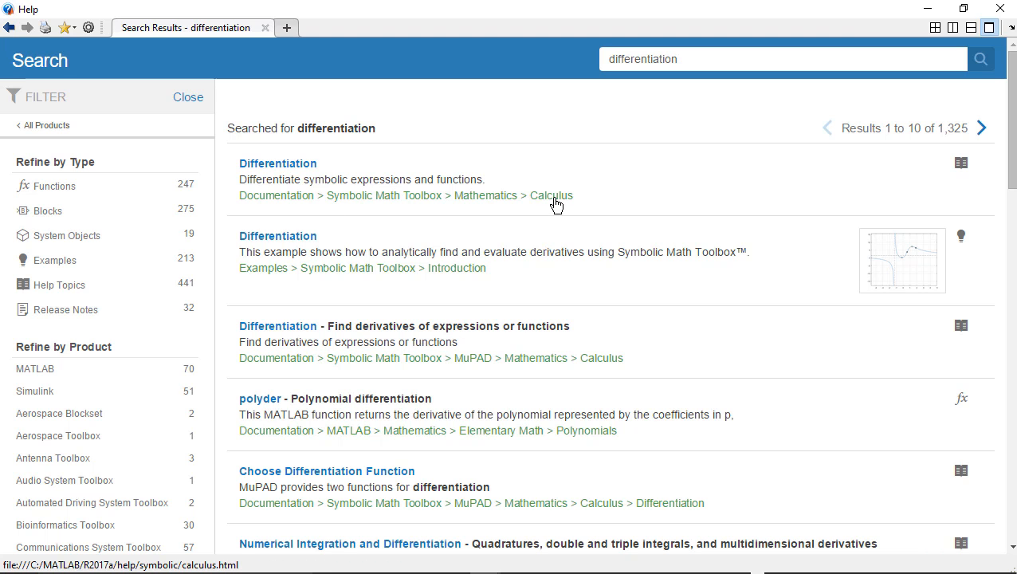
mouse_move(502, 227)
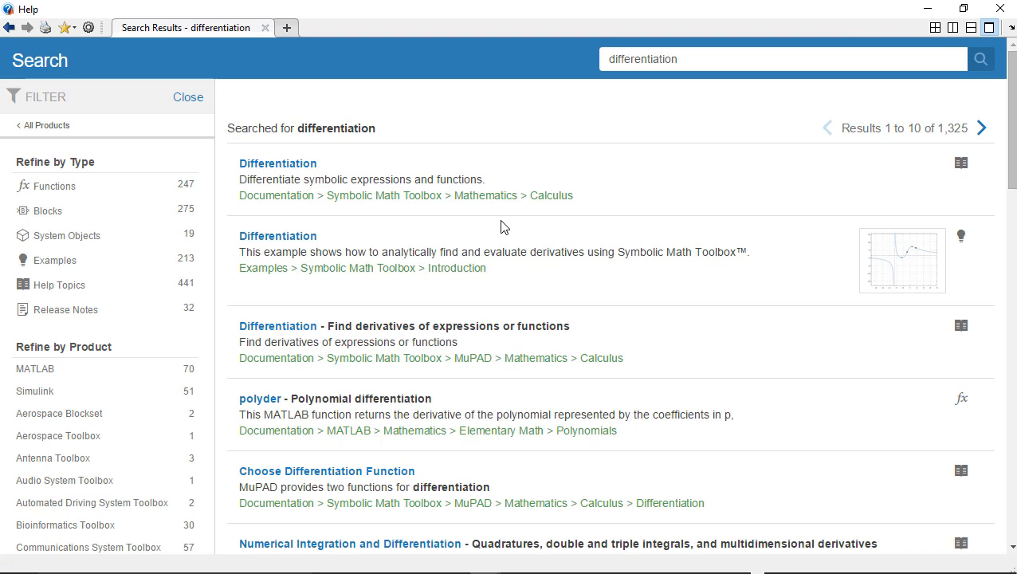
mouse_move(344, 171)
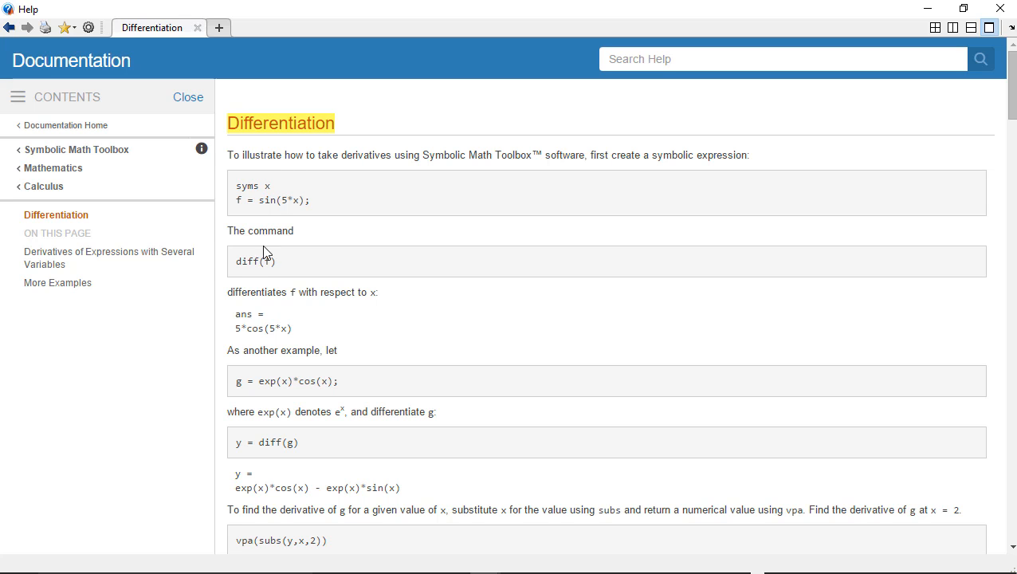
Step: Highlight diff in the diff(f) example, then go to the Symbolic Math Toolbox overview page
double_click(246, 261)
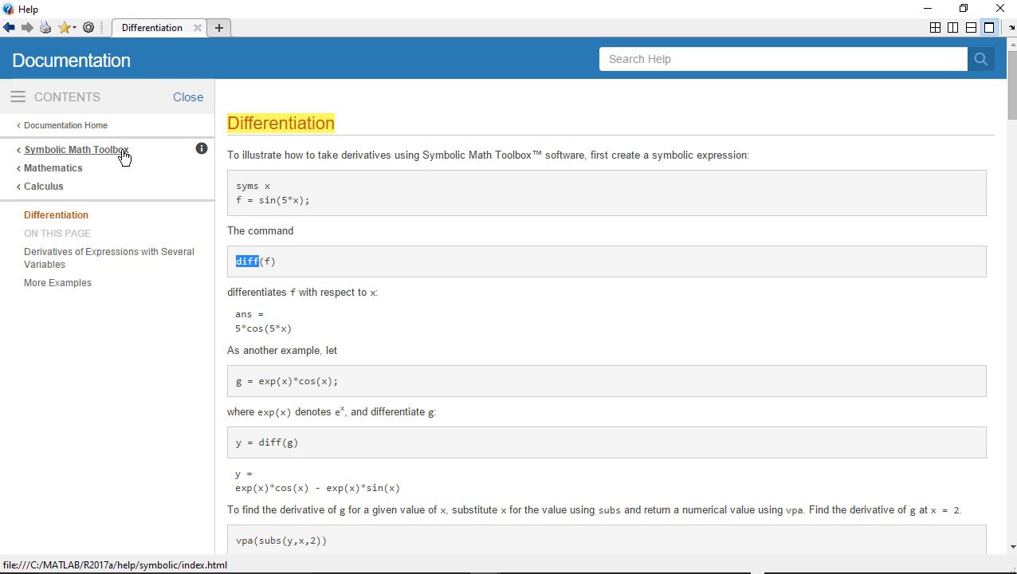
mouse_move(115, 157)
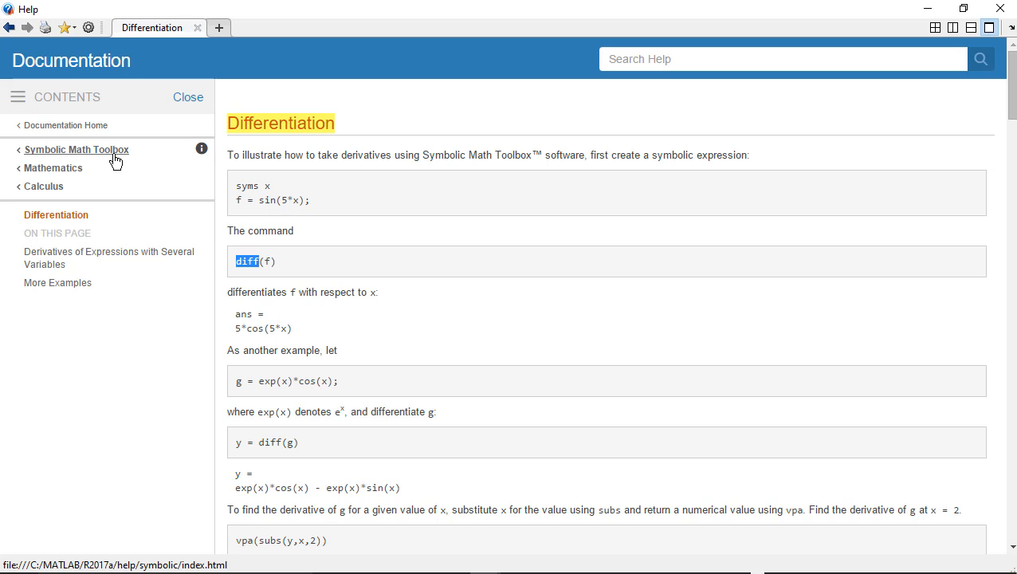
mouse_move(124, 159)
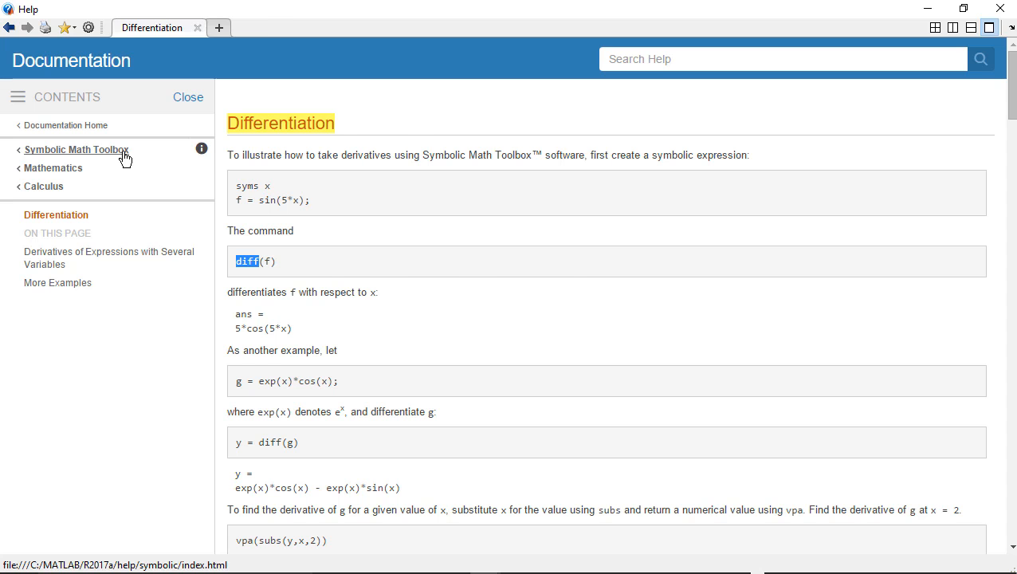
left_click(75, 149)
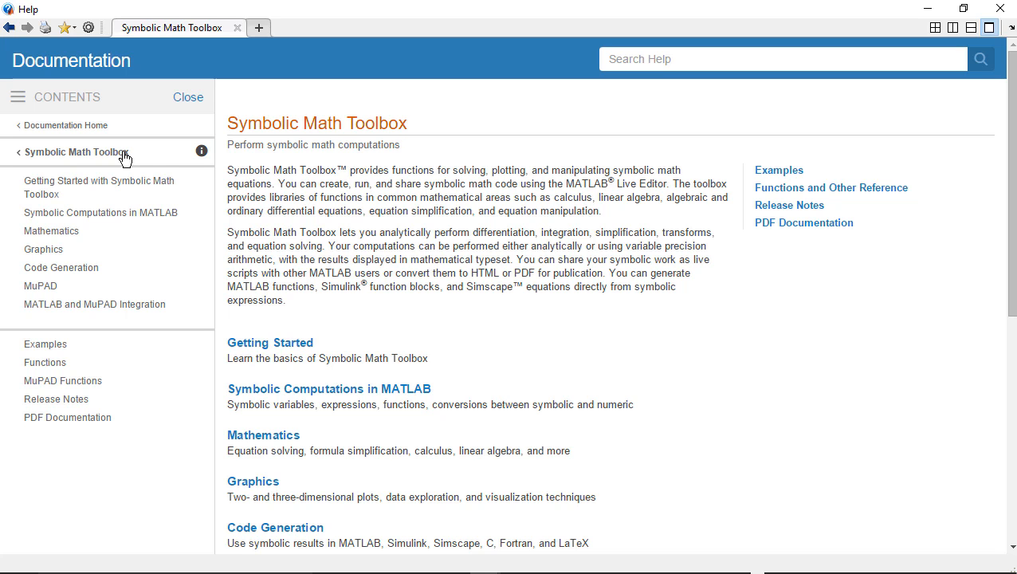
mouse_move(251, 260)
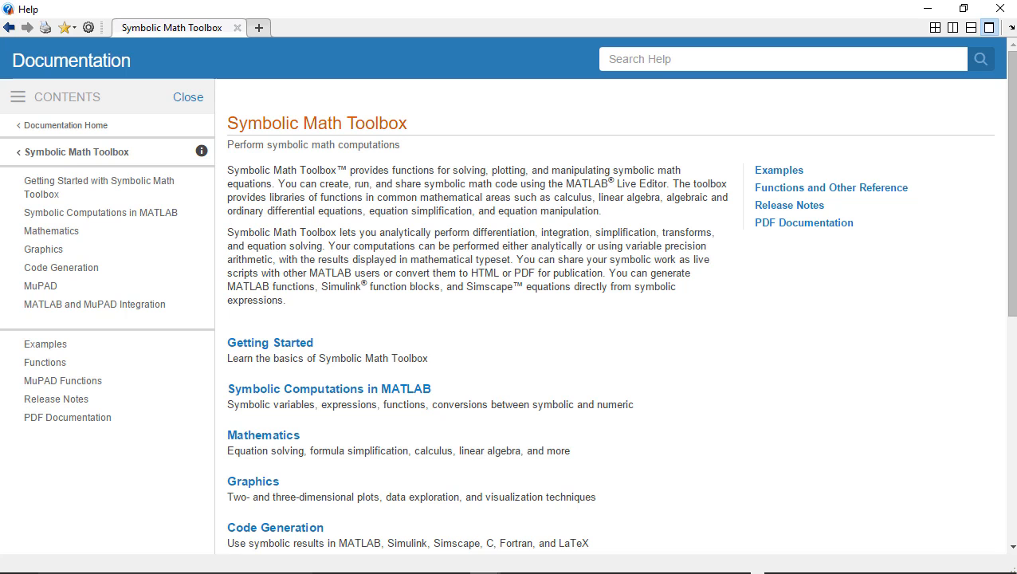
mouse_move(699, 140)
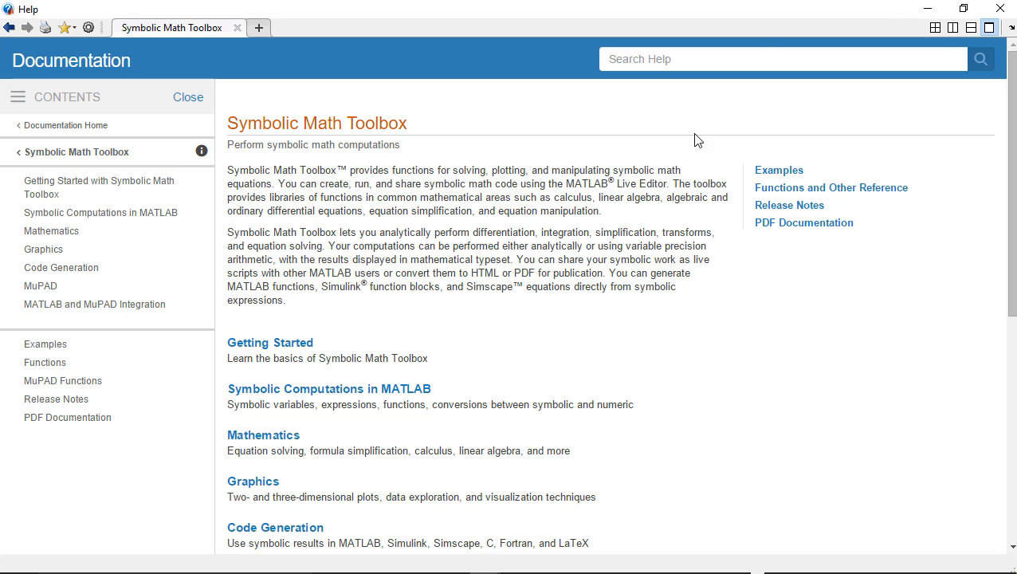
mouse_move(874, 118)
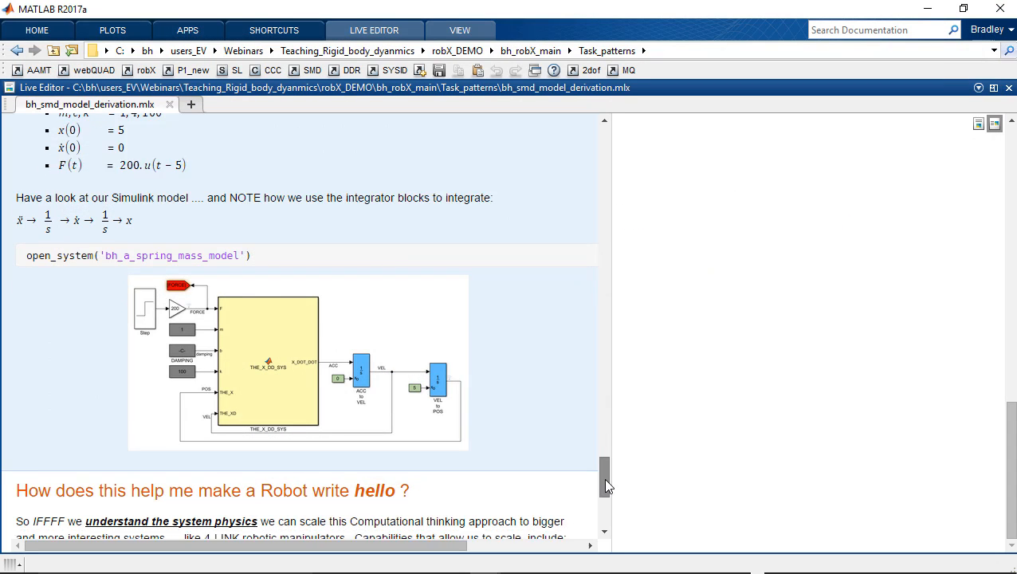
Step: Scroll the live script to the closing summary on diff(), matlabFunctionBlock() and the six-step process
scroll("down", 3)
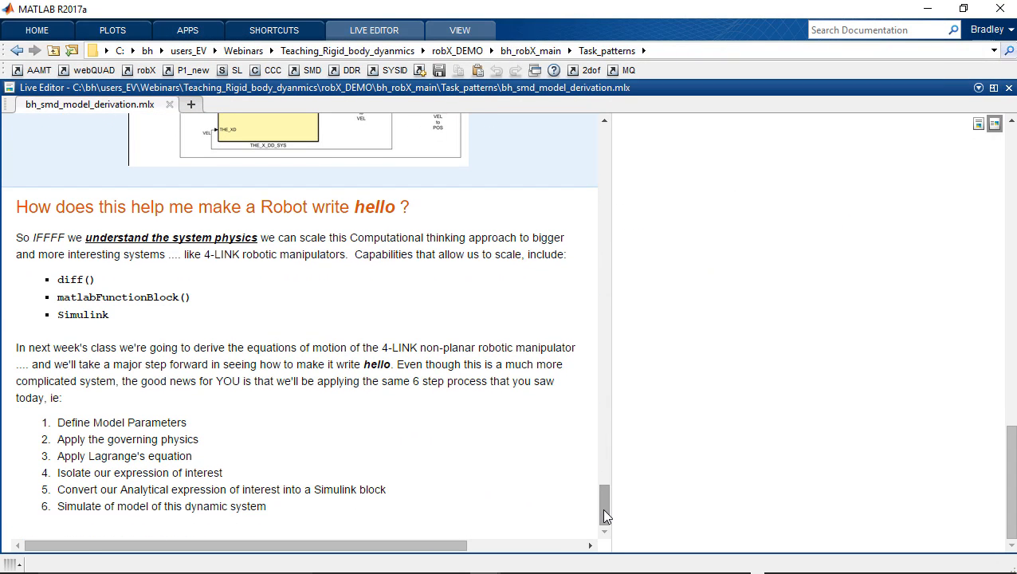